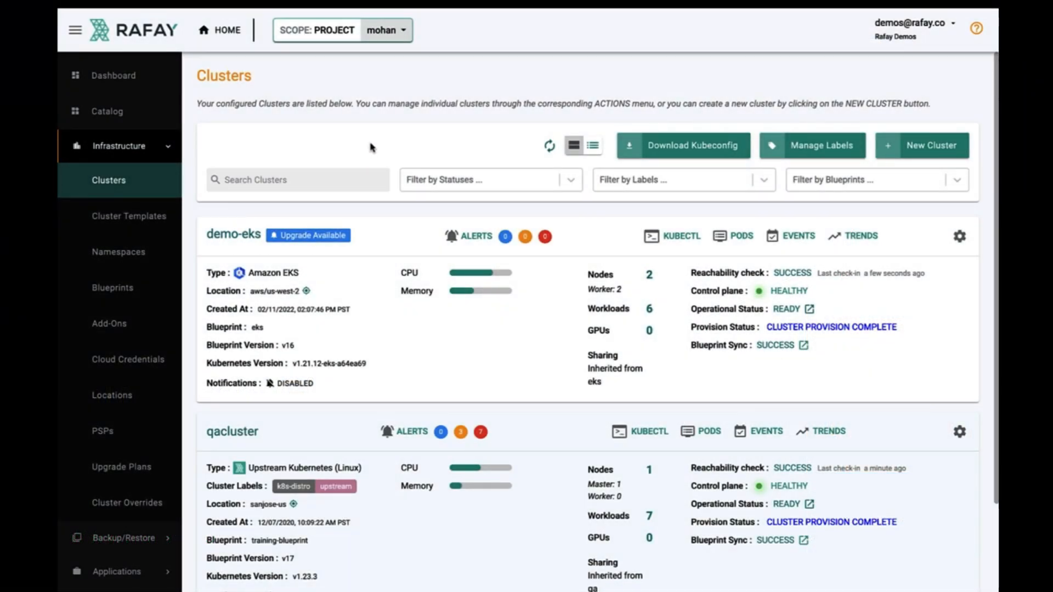
mouse_move(374, 141)
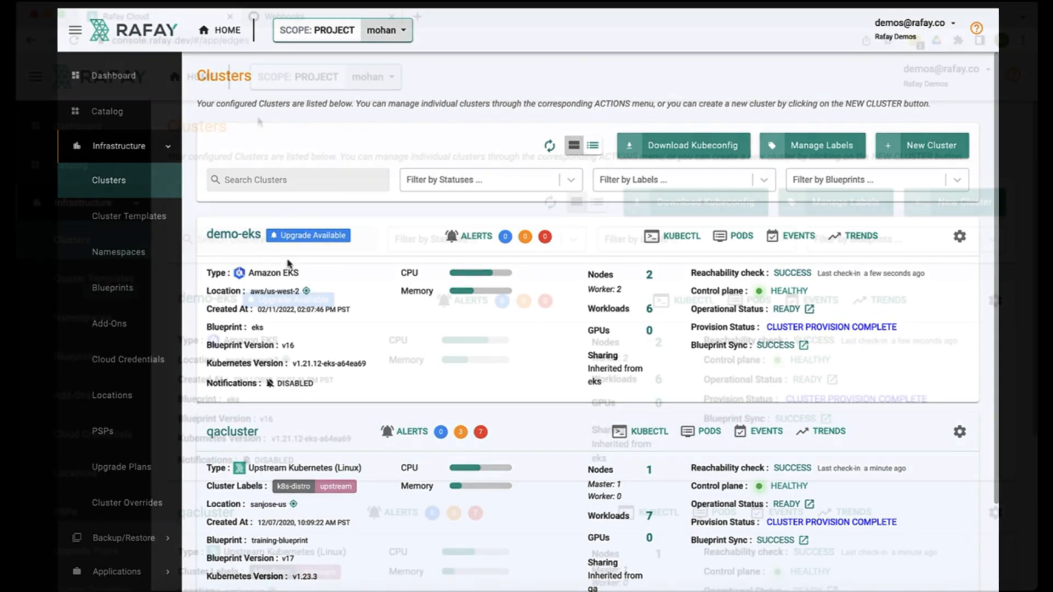
Step: Create the Wizard namespace tom and move it to placement on demo-eks
click(119, 252)
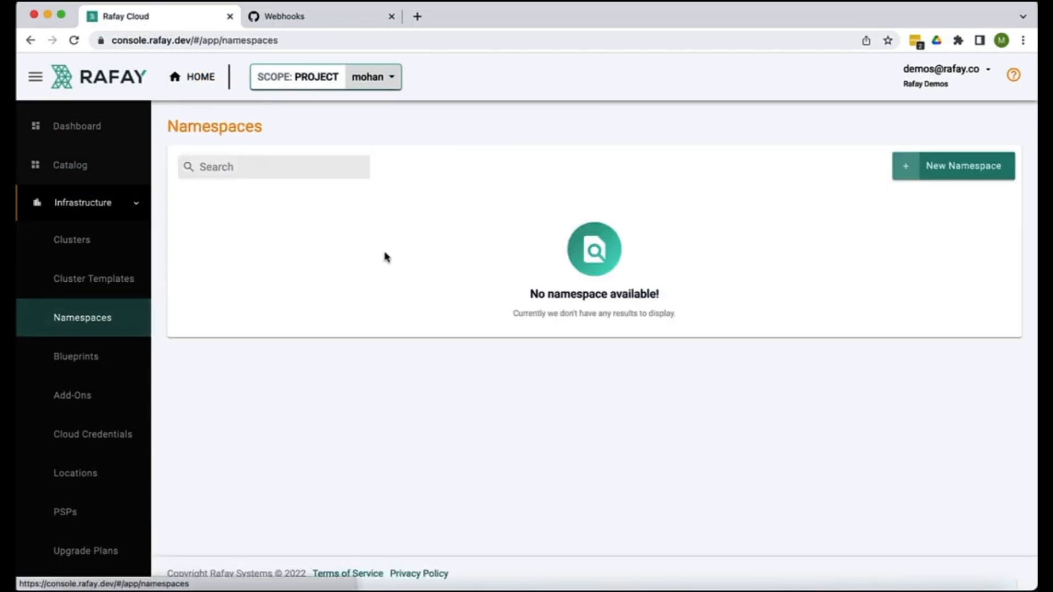
click(953, 166)
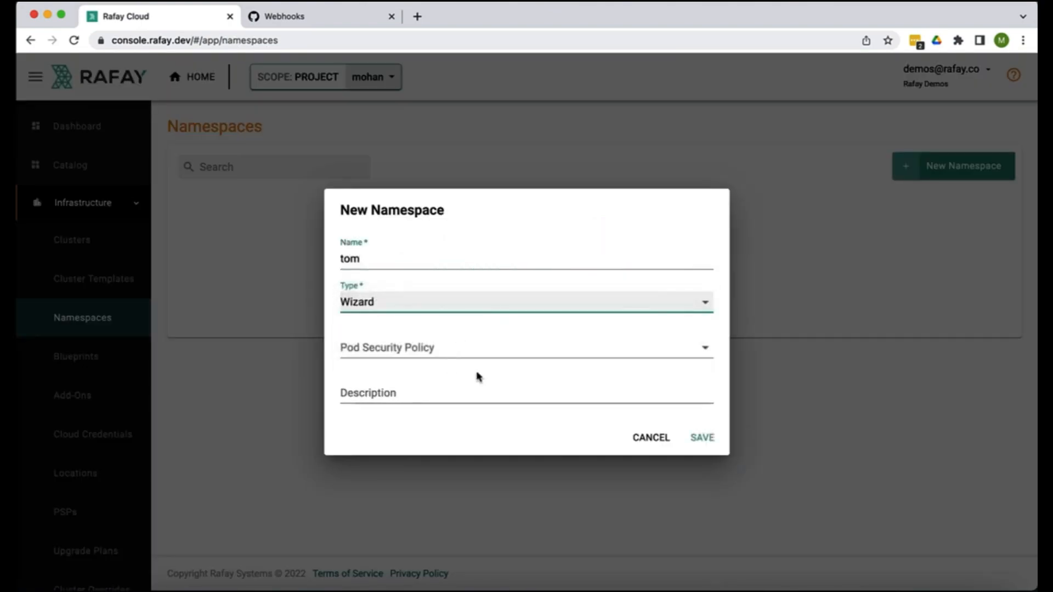
click(702, 437)
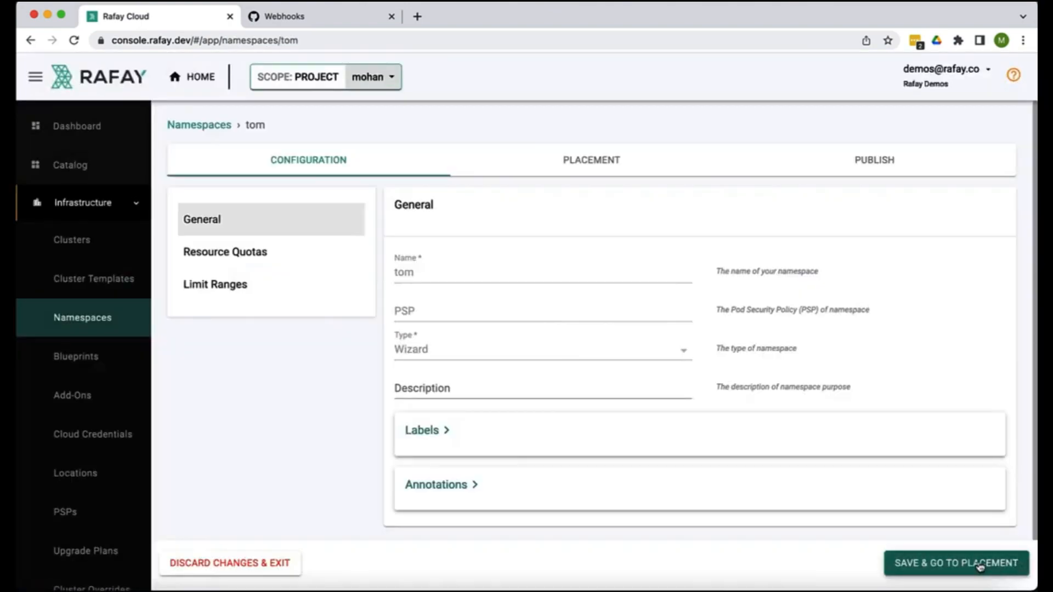
click(954, 562)
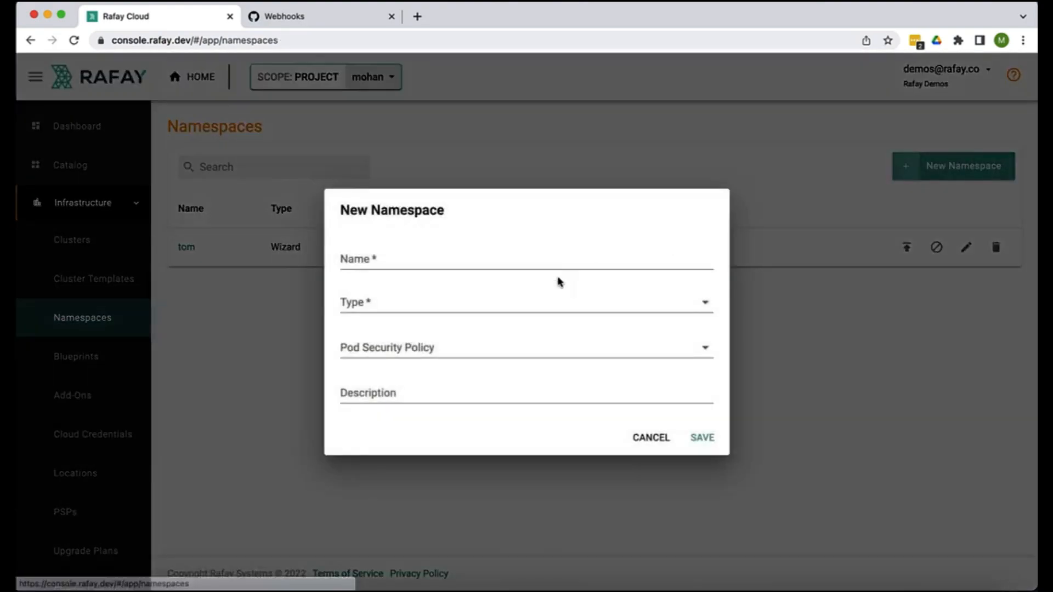
Step: Create the Wizard namespace jerry, place it on demo-eks and publish it
click(525, 302)
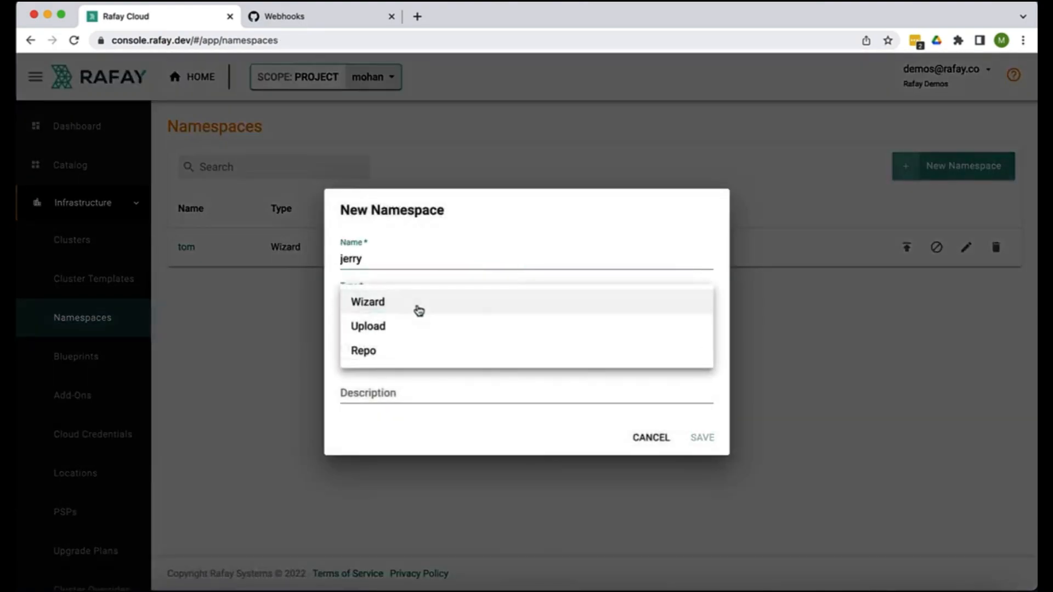
click(368, 302)
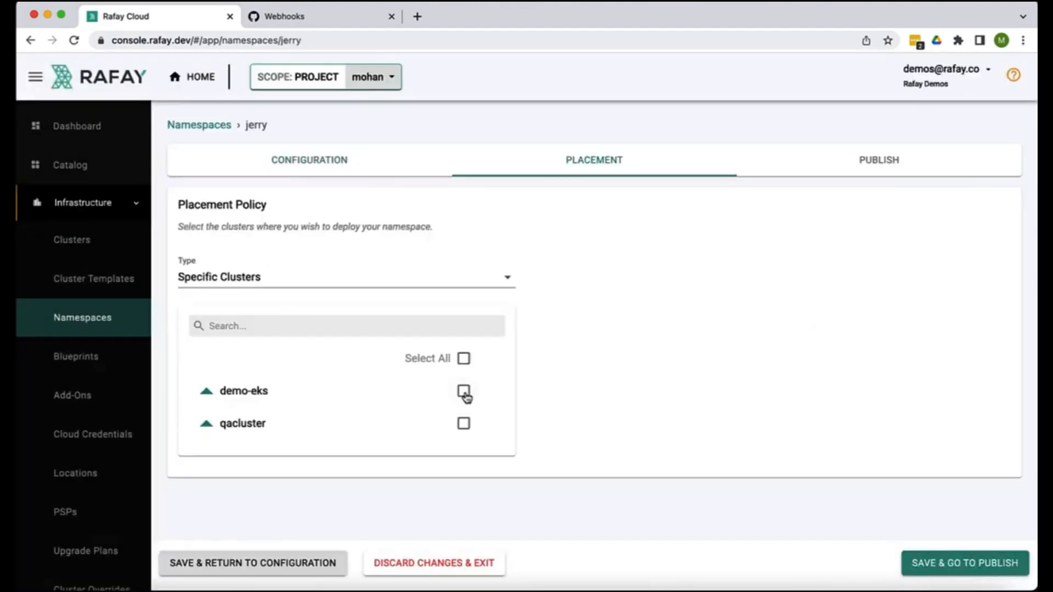
click(964, 562)
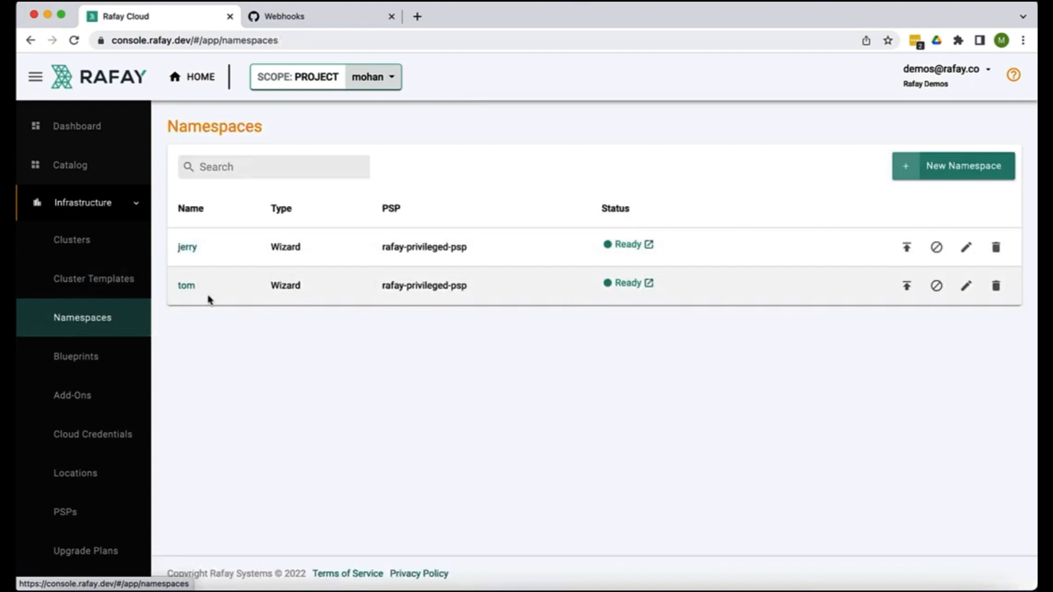
click(303, 16)
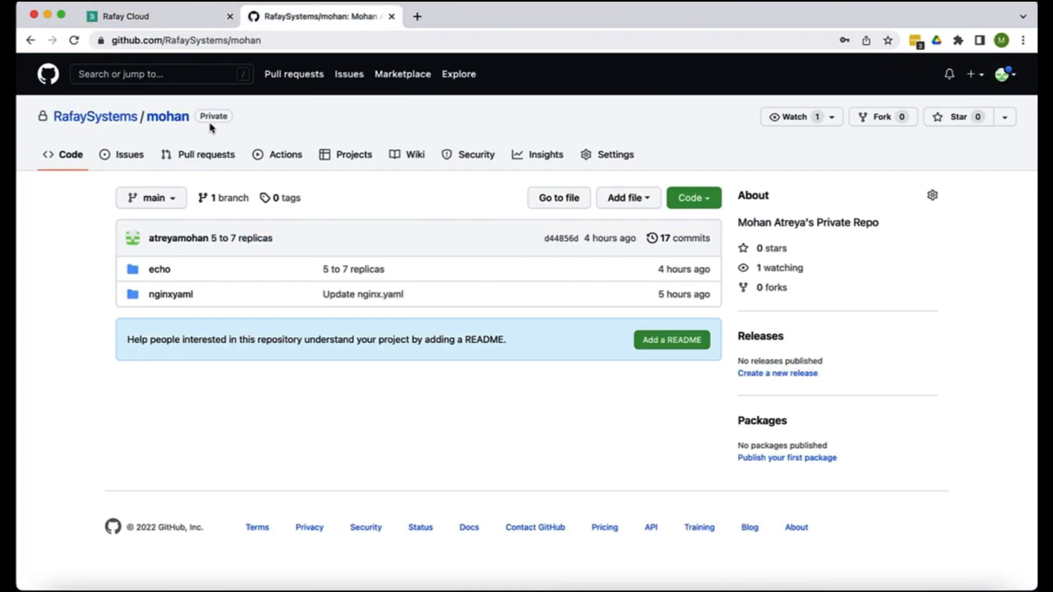
Step: Browse the echo folder of RafaySystems/mohan to echo.yaml, then return to Rafay Cloud
click(159, 270)
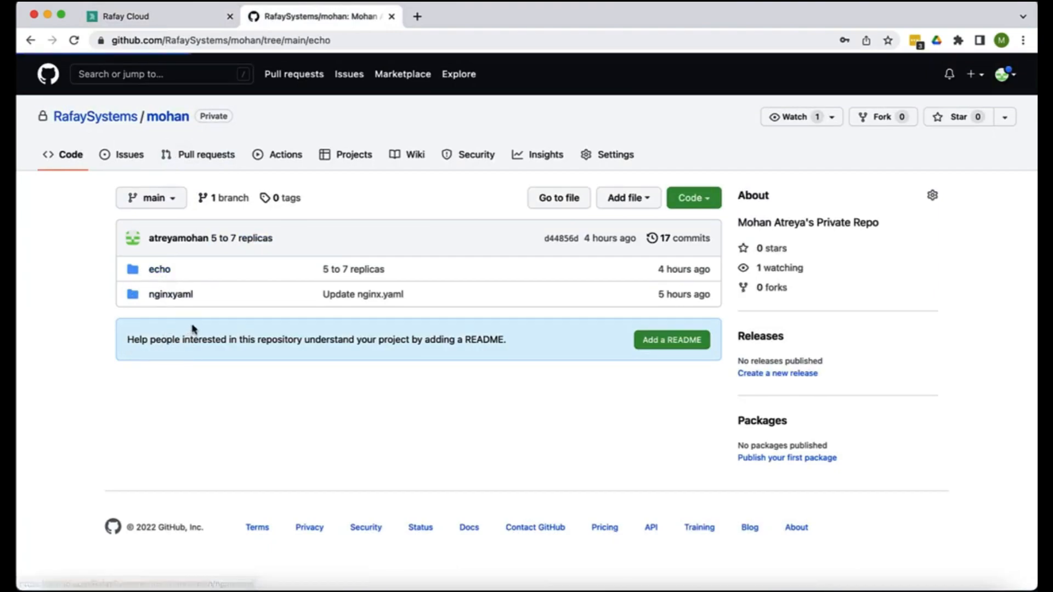
click(159, 269)
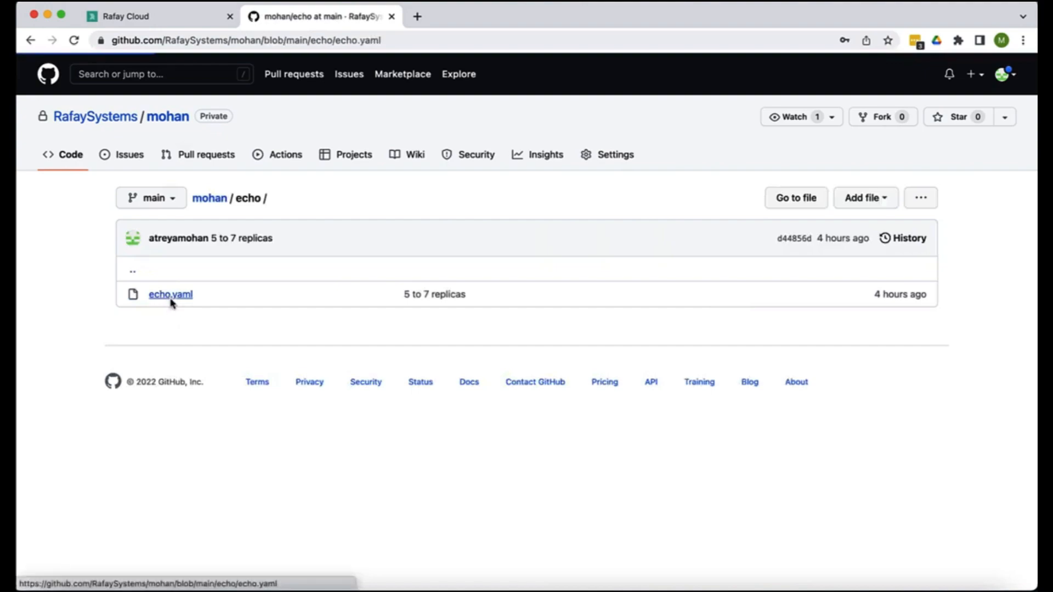
click(159, 17)
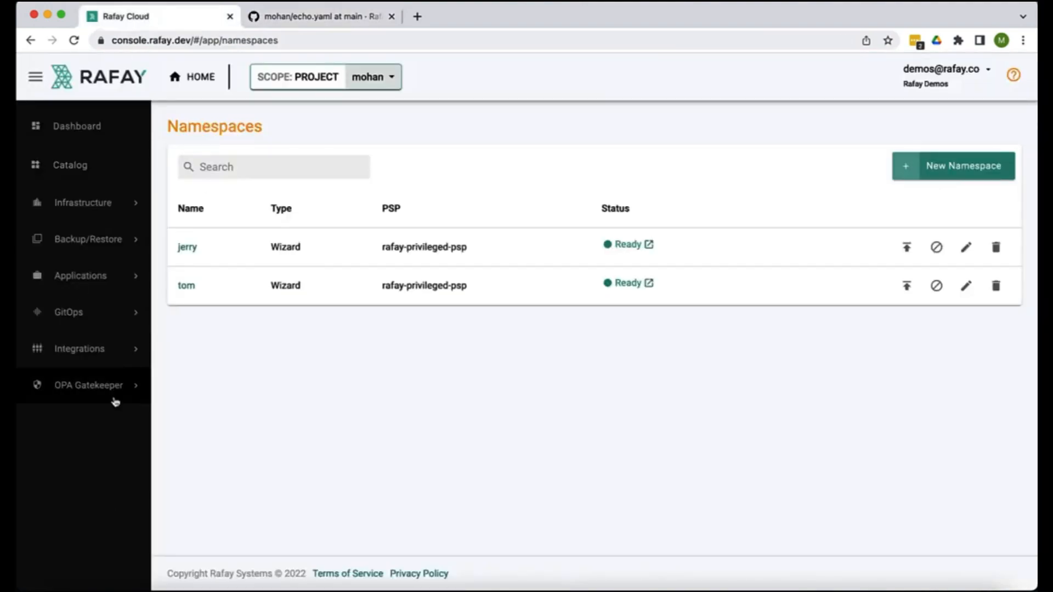
Step: Review and save the mohan-gitops repository's endpoint and credentials, then validate the repository
click(79, 349)
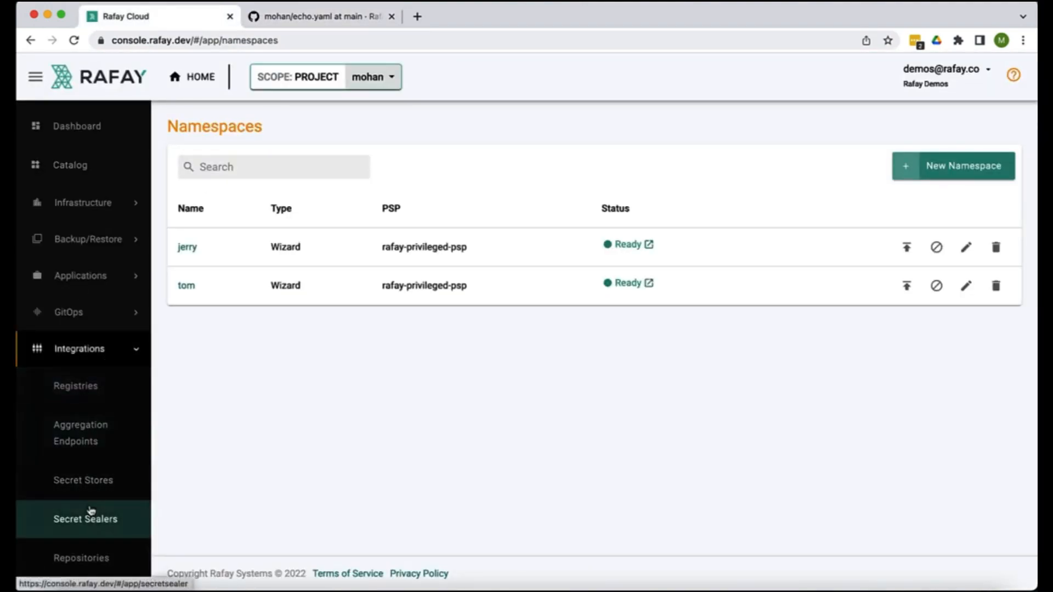
click(81, 557)
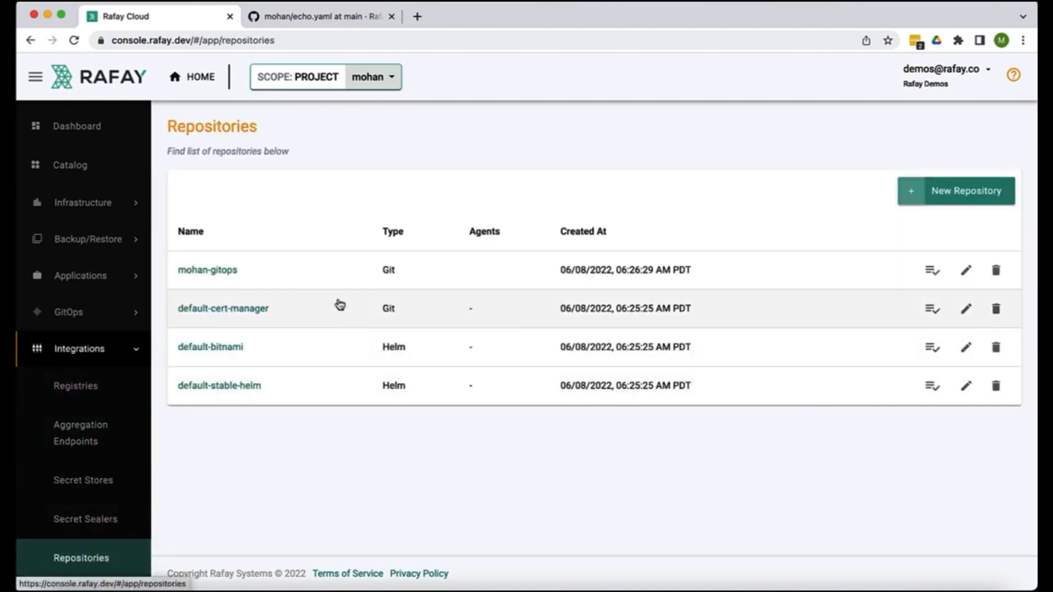
click(965, 270)
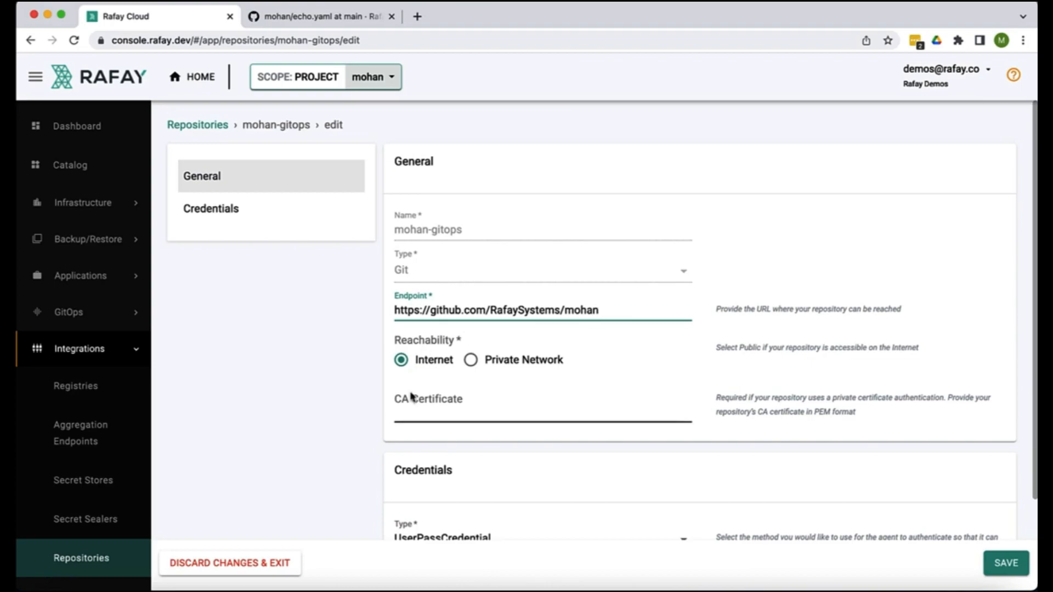
scroll(down, 3)
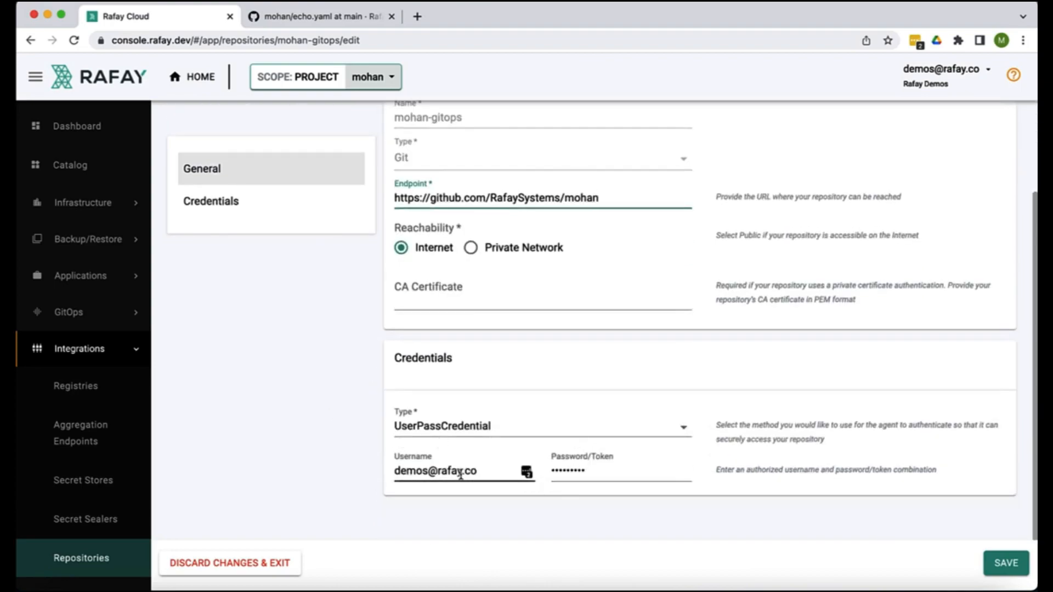
click(230, 563)
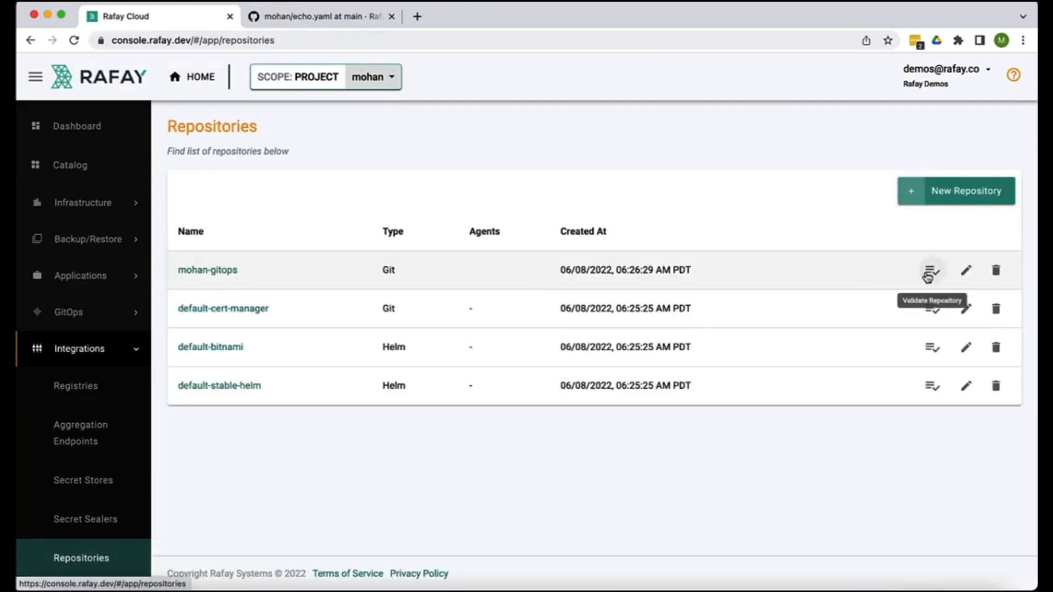
click(931, 270)
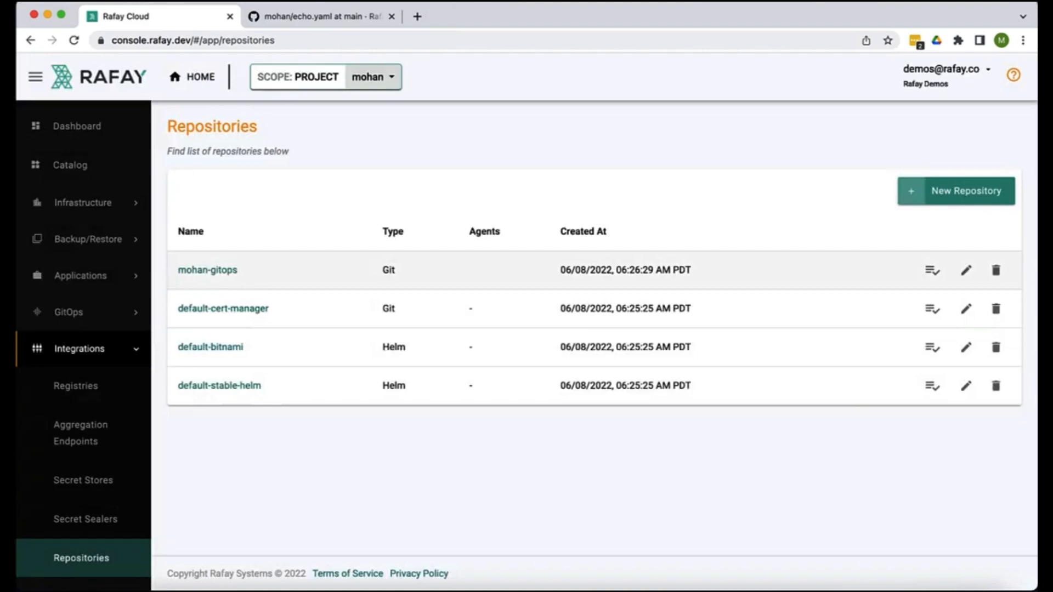
mouse_move(245, 294)
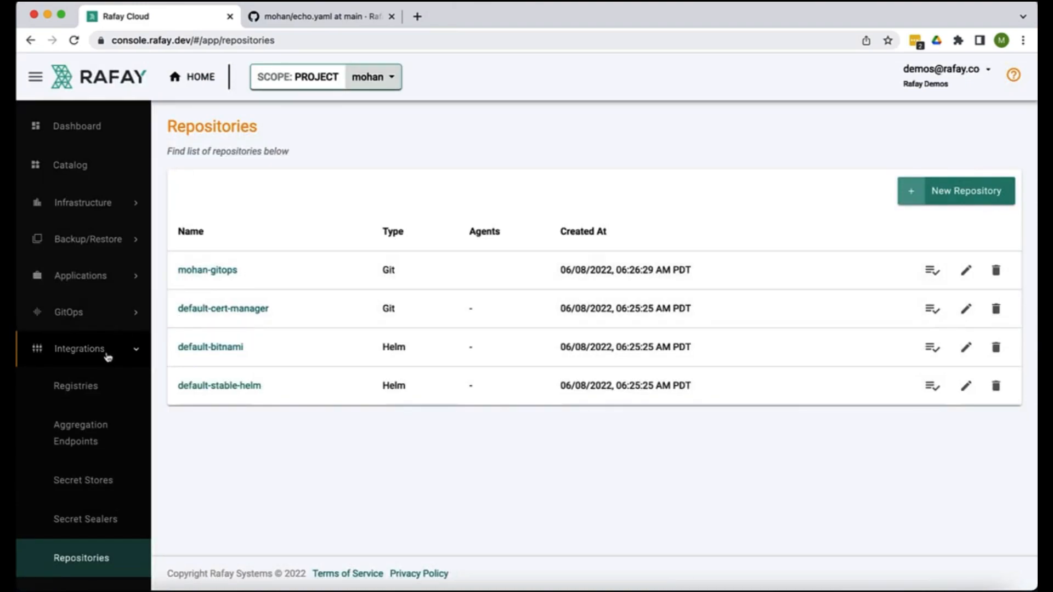
click(80, 276)
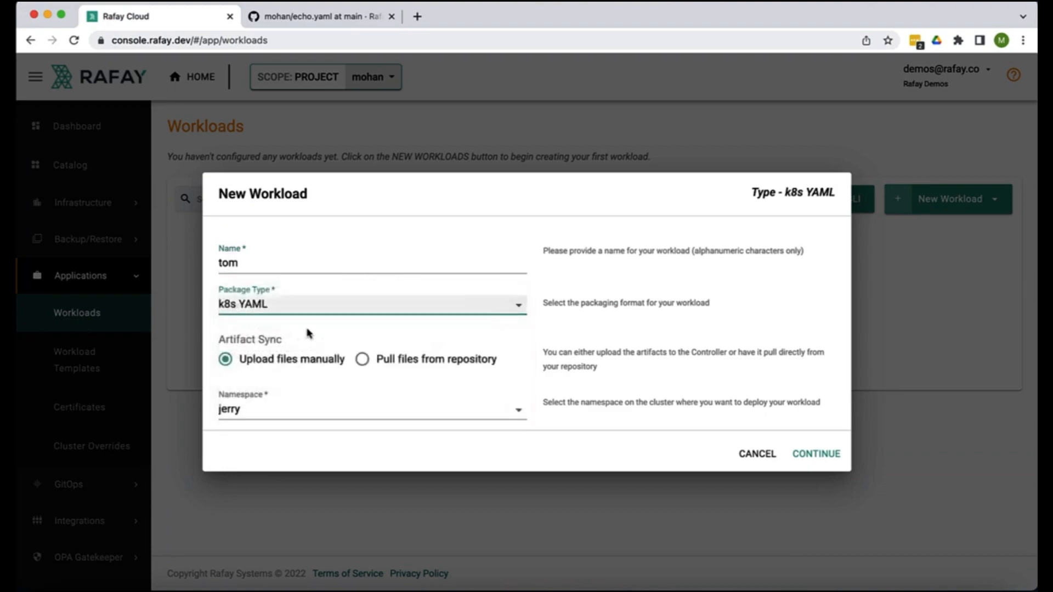
Step: Publish workload tom pulling echo/echo.yaml from mohan-gitops onto the demo-eks cluster
click(363, 359)
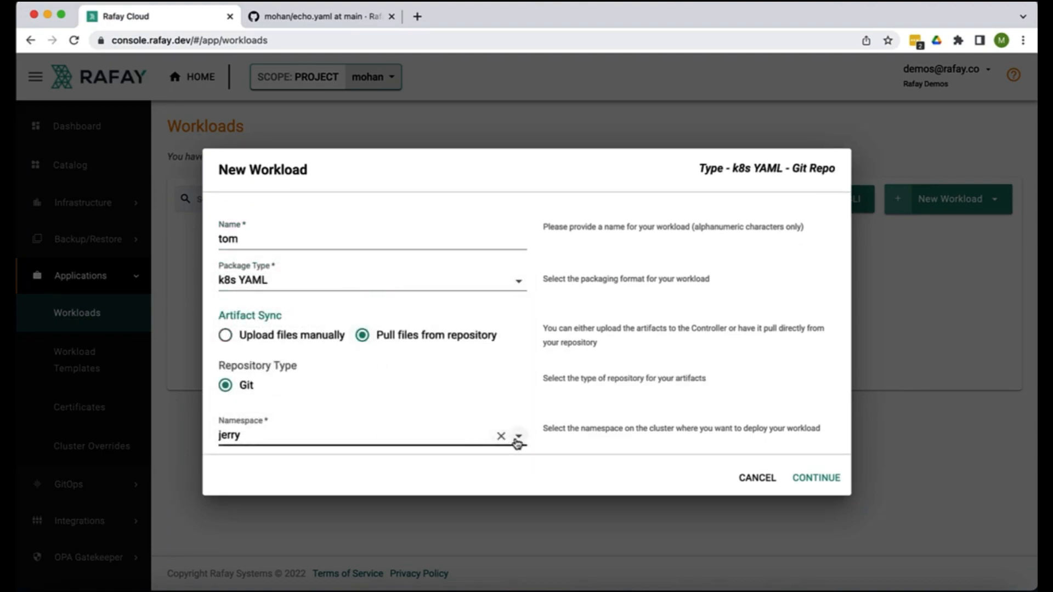
text(tom)
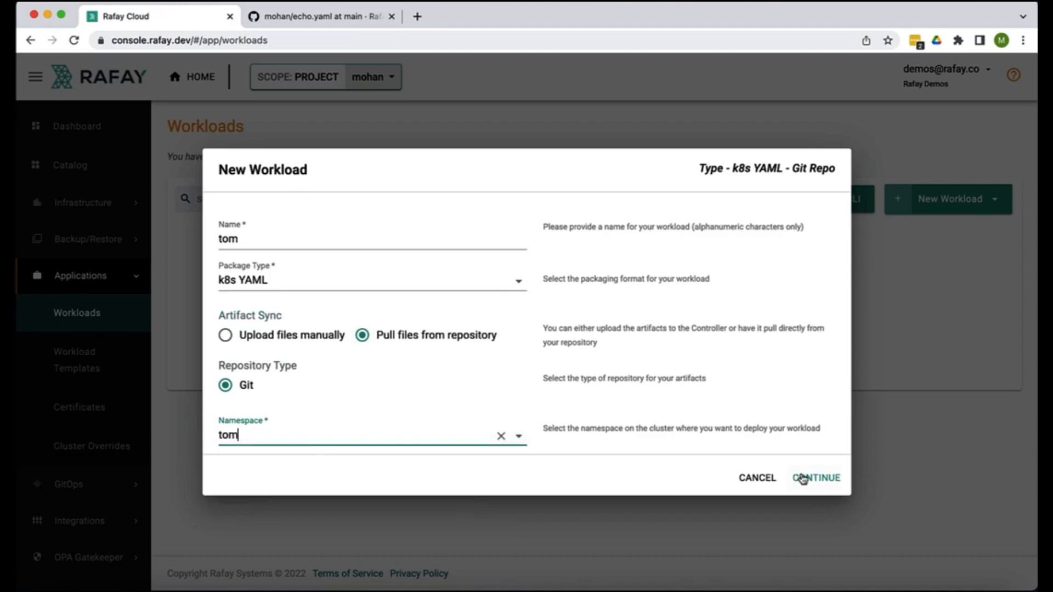
click(814, 477)
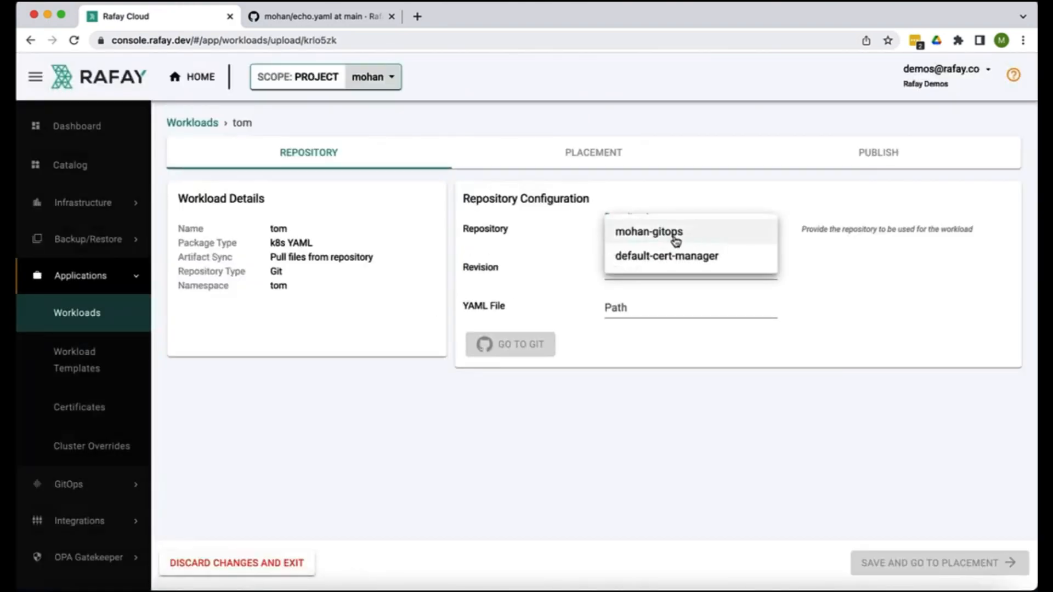
click(648, 231)
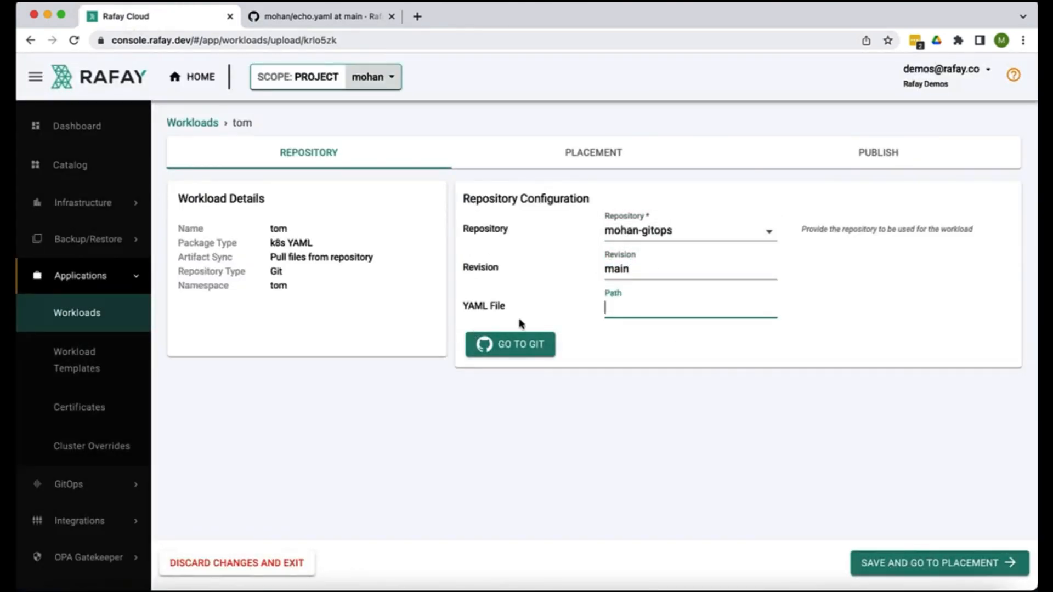
text(echo/echo.yaml)
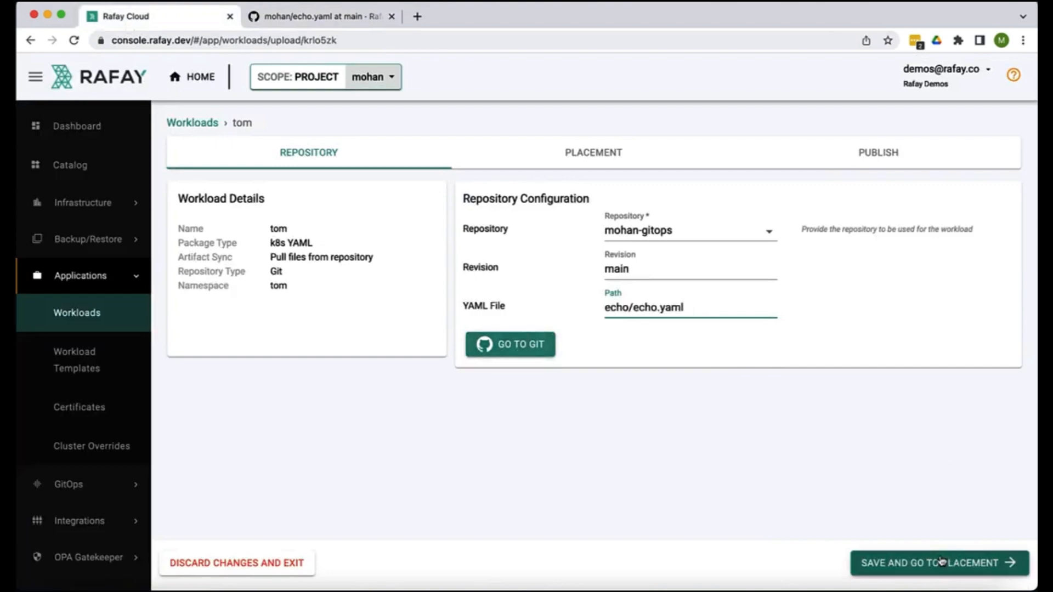
click(939, 563)
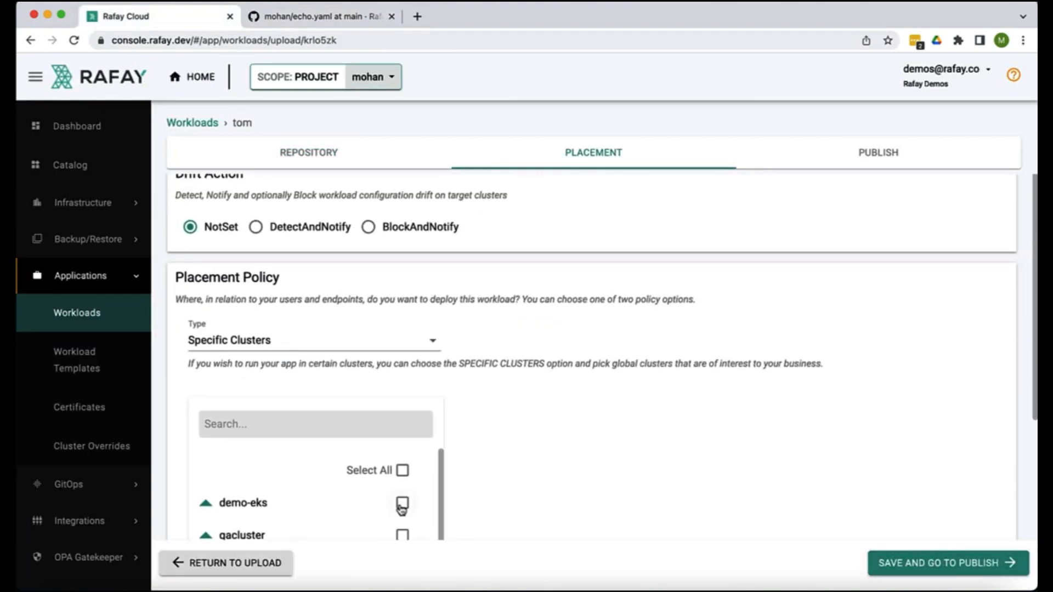
click(947, 562)
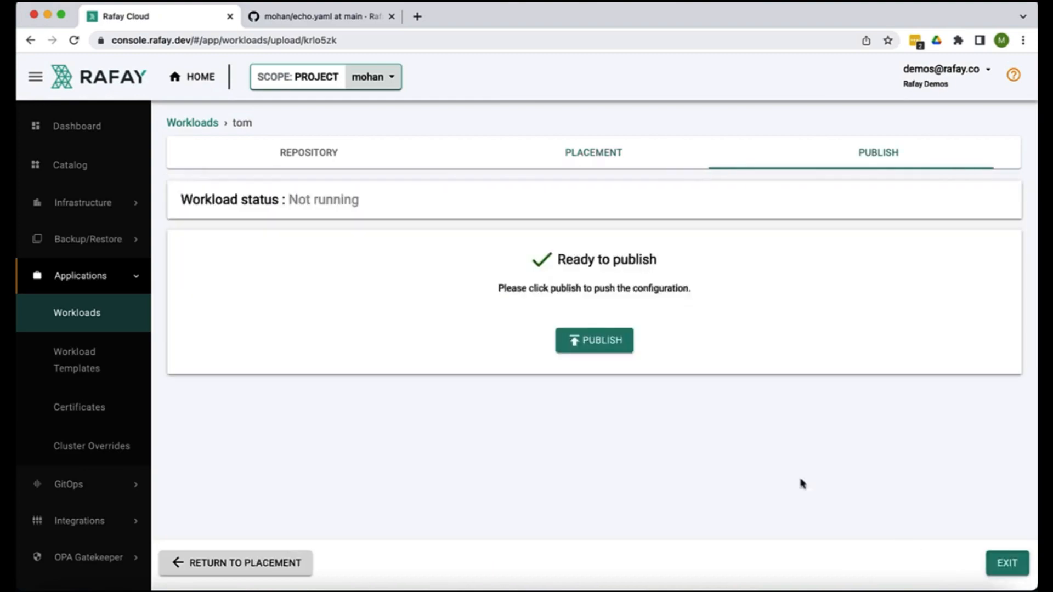
click(594, 340)
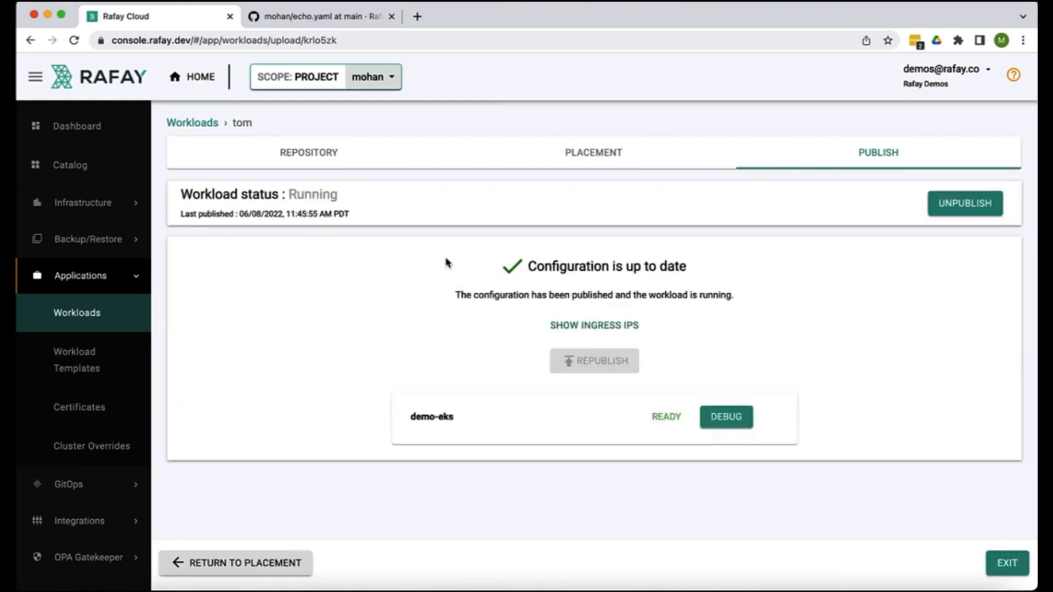
click(725, 416)
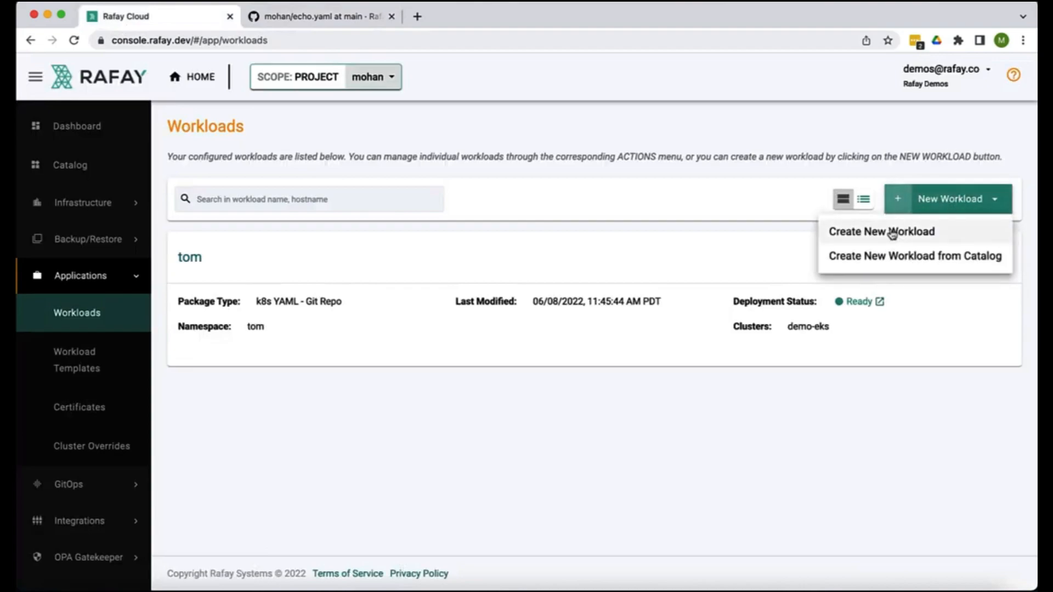
Step: Create a second workload jerry with the same repo and echo/echo.yaml path, placed on demo-eks
click(881, 232)
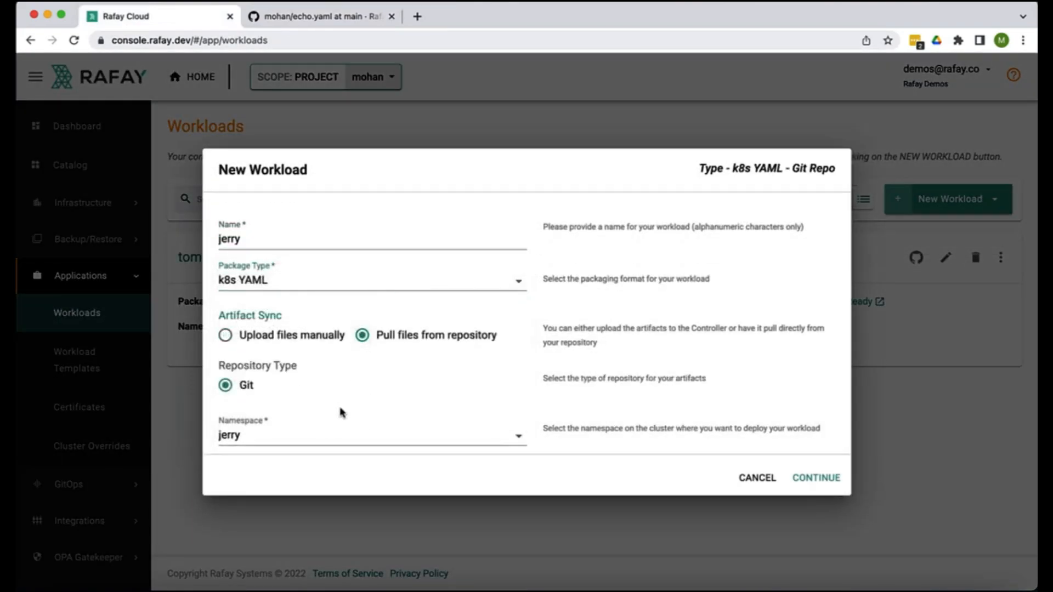
click(815, 477)
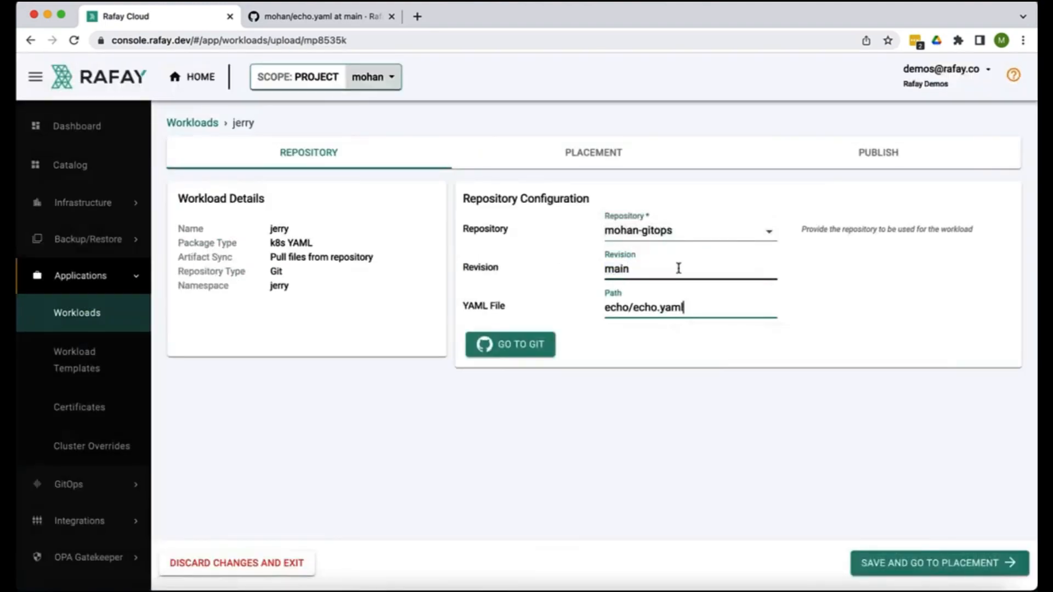
click(939, 563)
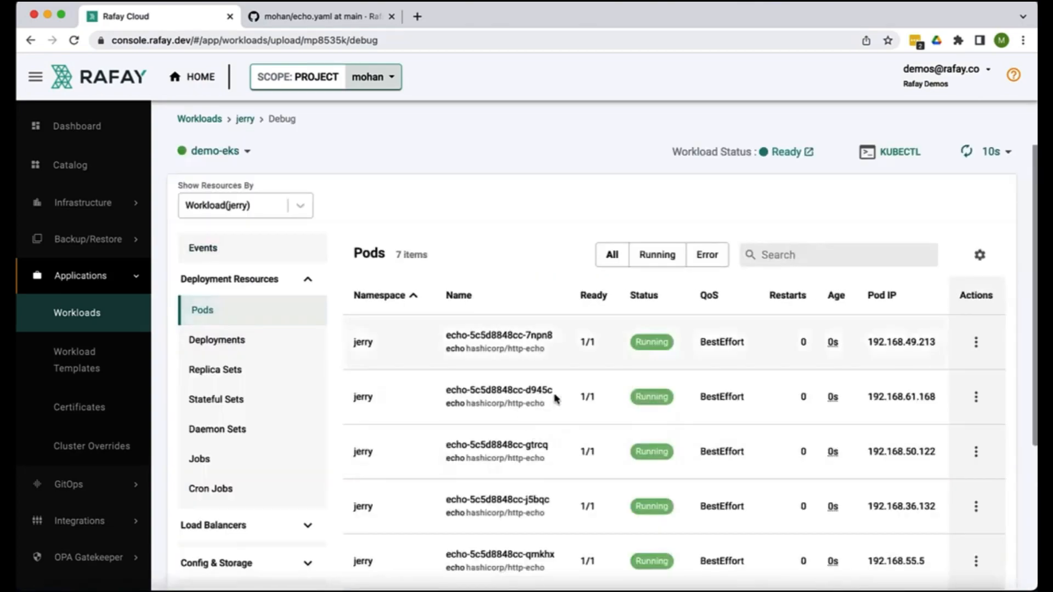
scroll(down, 3)
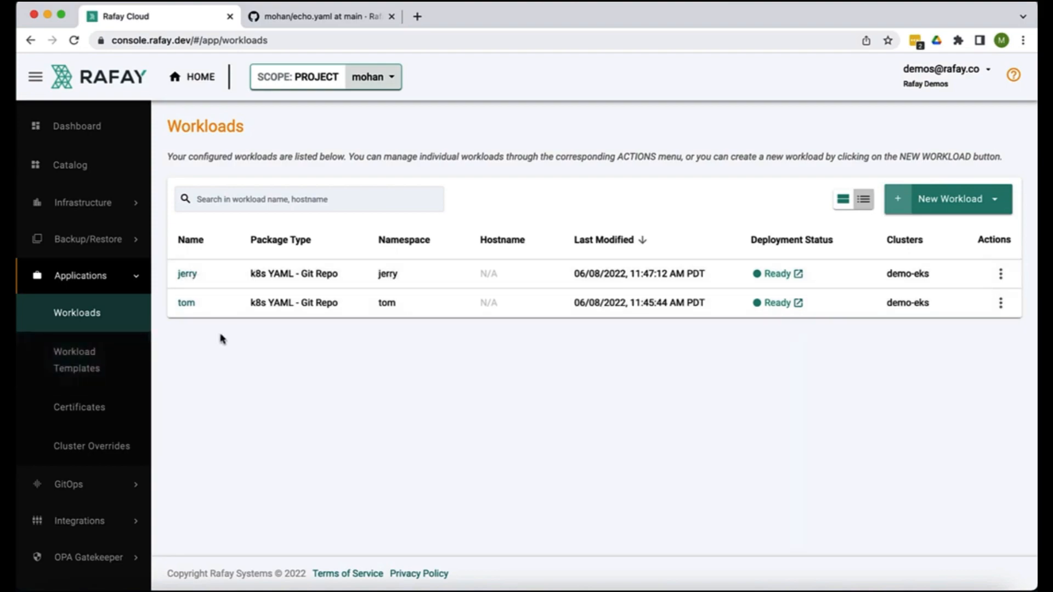
mouse_move(89, 359)
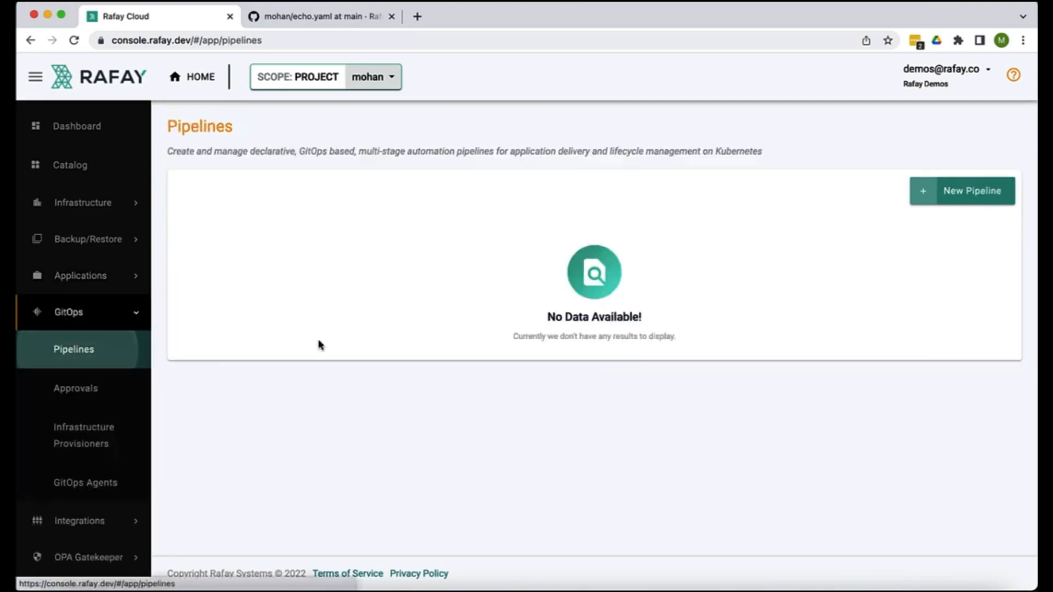
Step: Create a new GitOps pipeline named tom-and-jerry
click(962, 191)
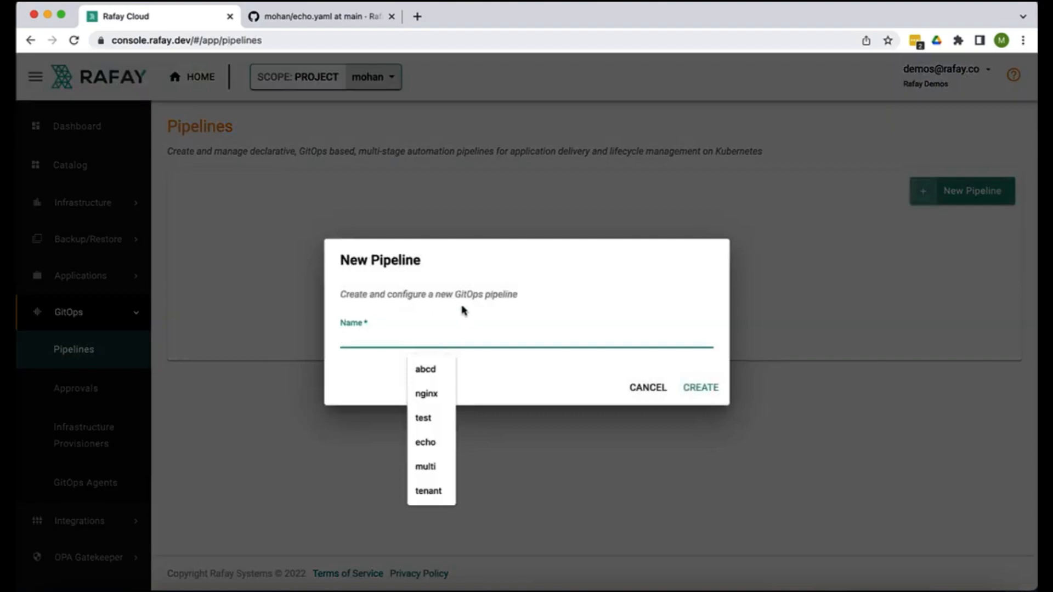
text(tom-and-jerry)
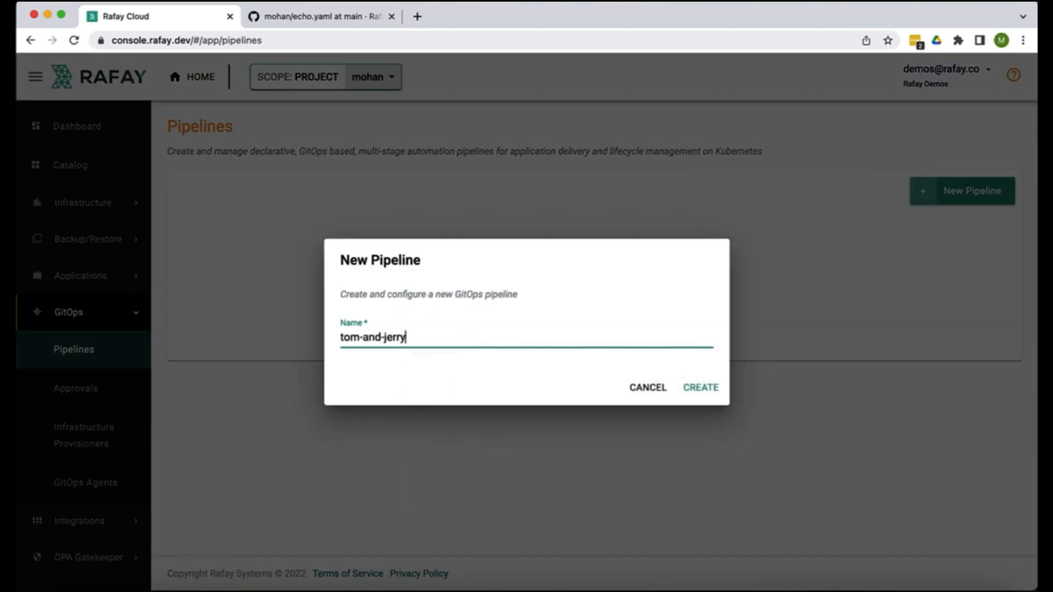
click(700, 387)
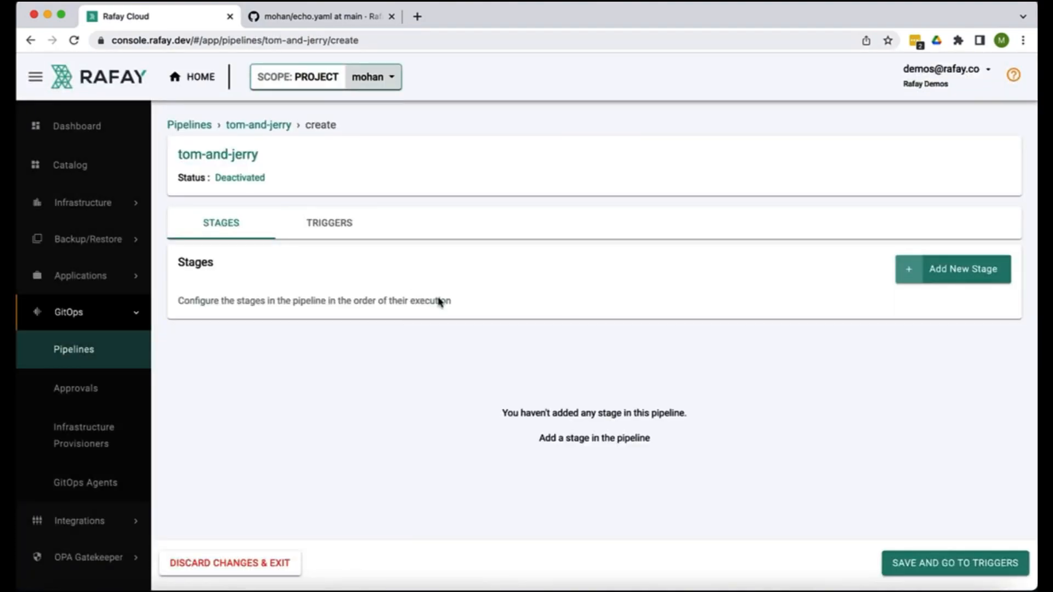
Step: Add a first stage tom that deploys the tom workload
click(952, 269)
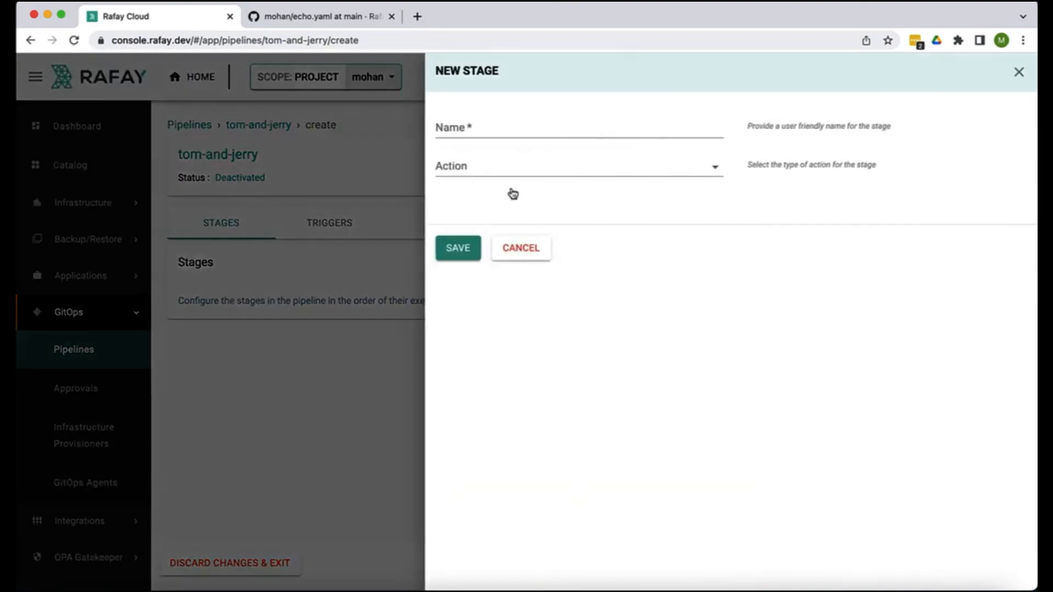
text(tom)
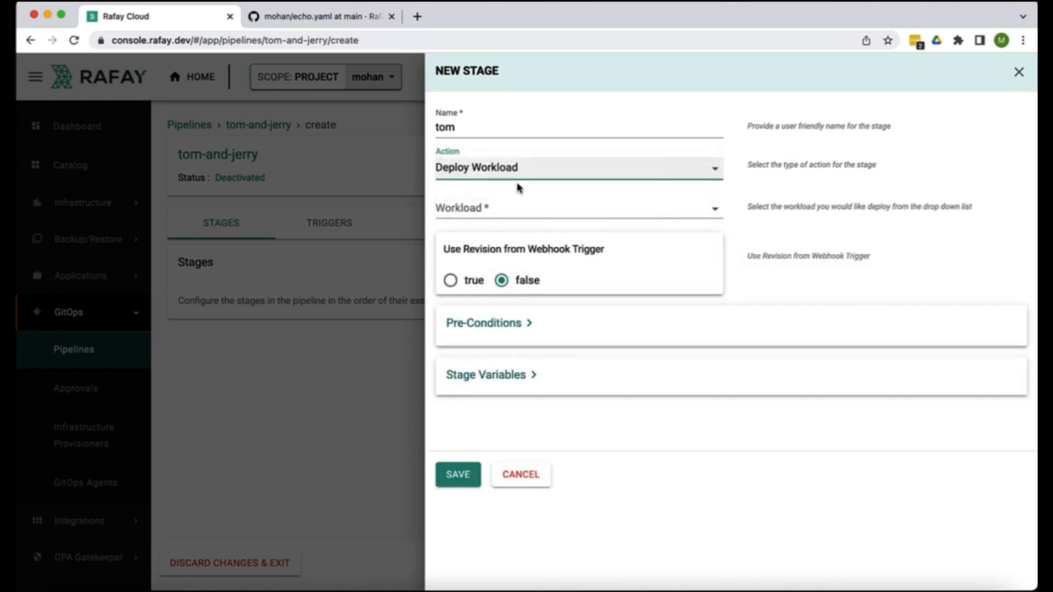
click(578, 207)
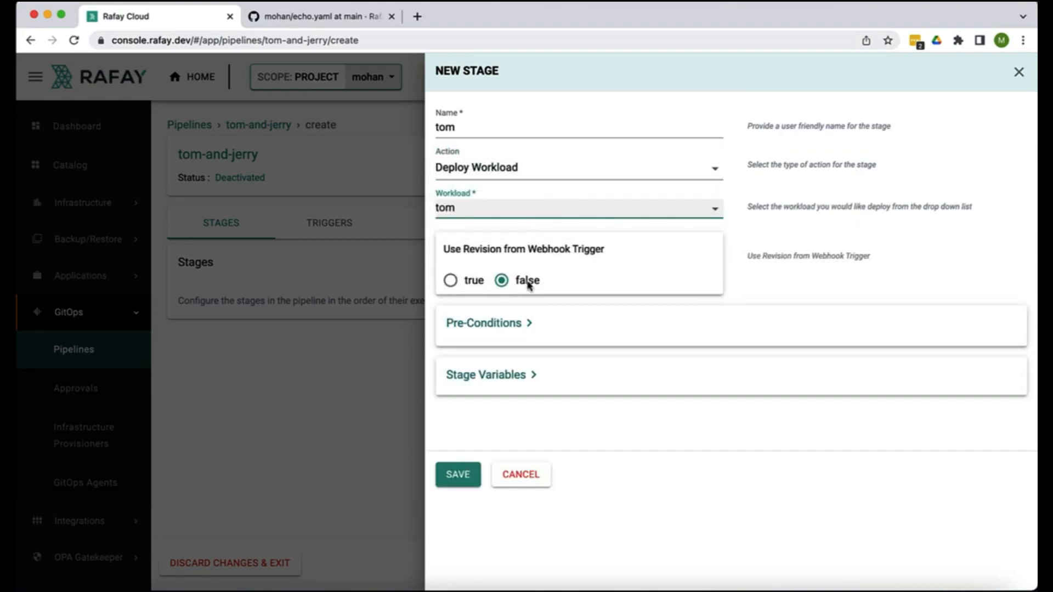
click(458, 474)
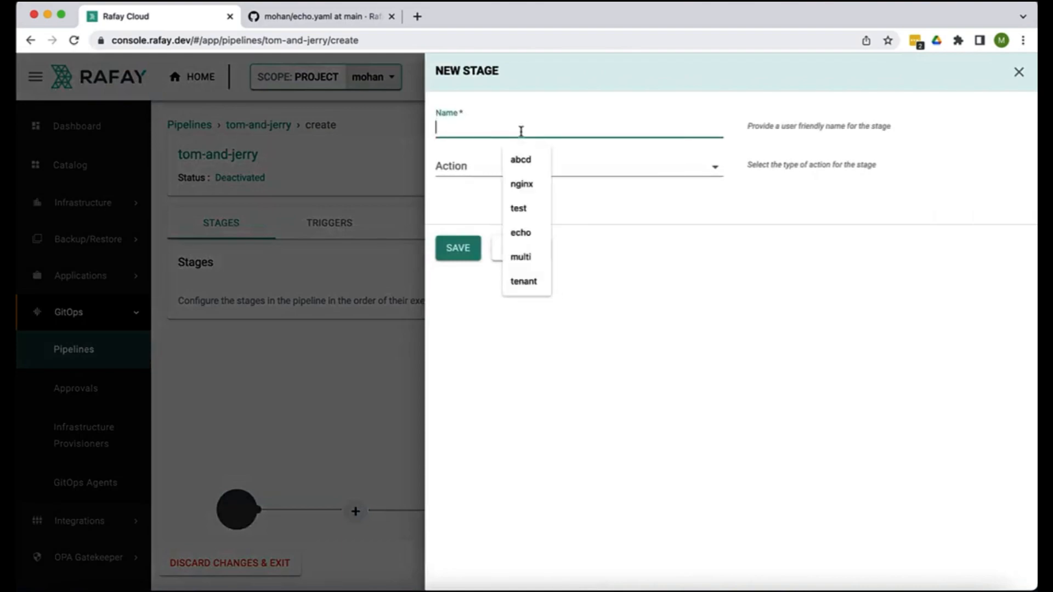
Step: Add an approval stage with an email approver after tom
text(approval)
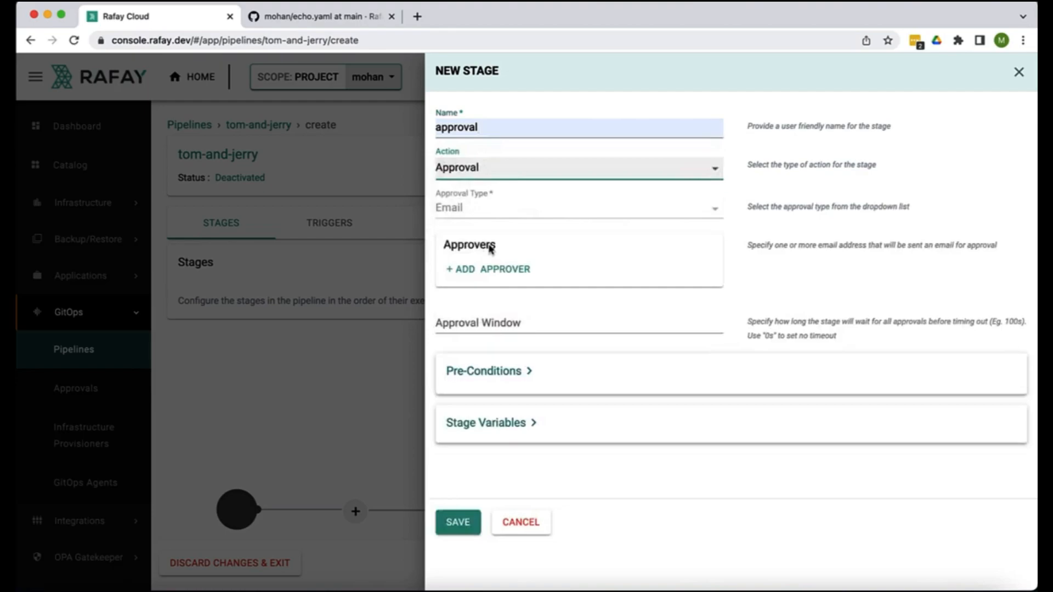
click(488, 269)
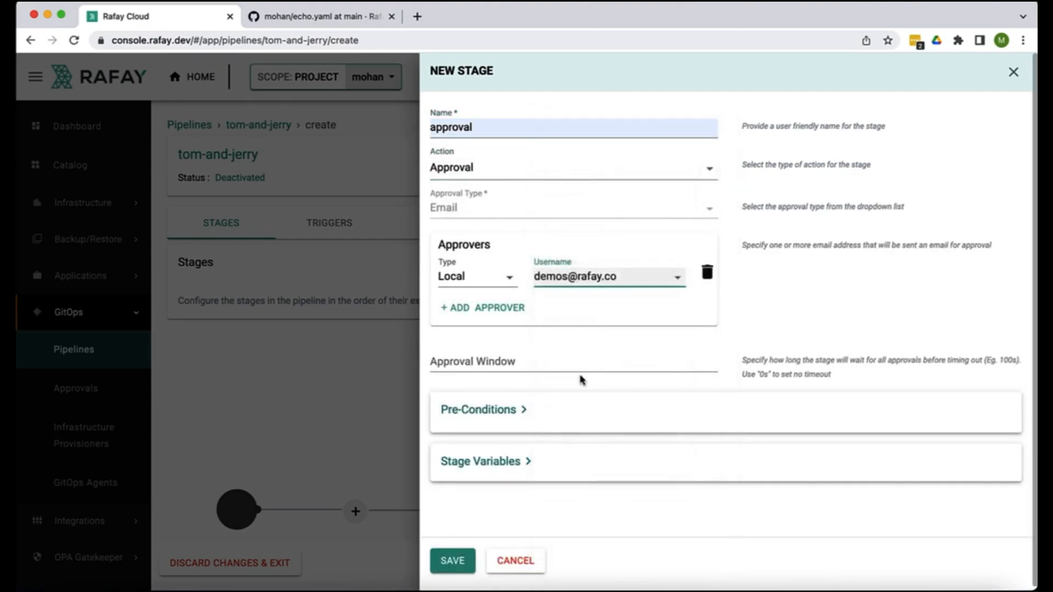
click(451, 561)
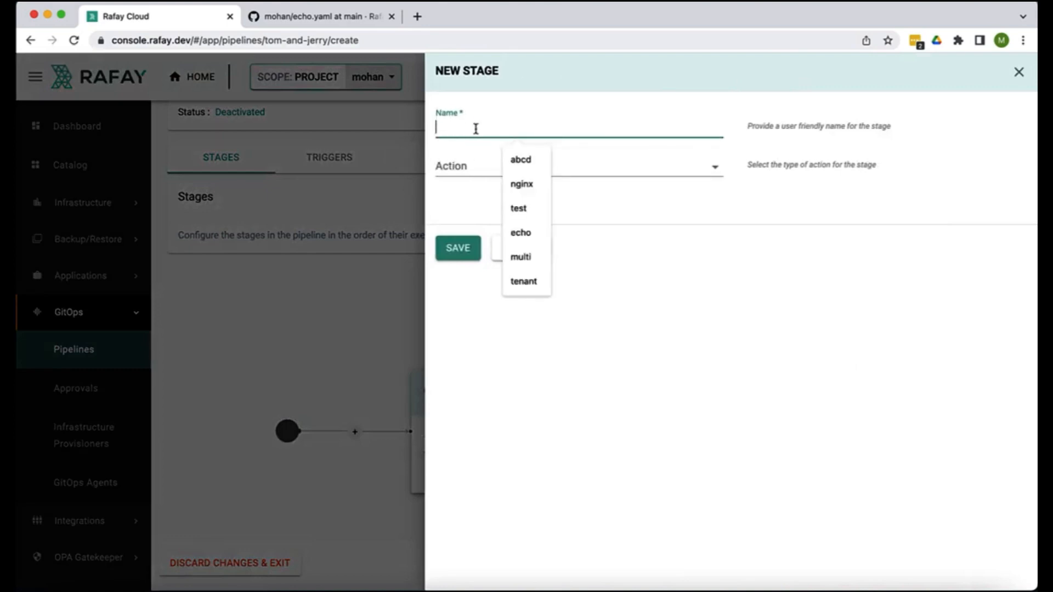
Step: Add a final stage jerry that deploys the jerry workload
text(jerry)
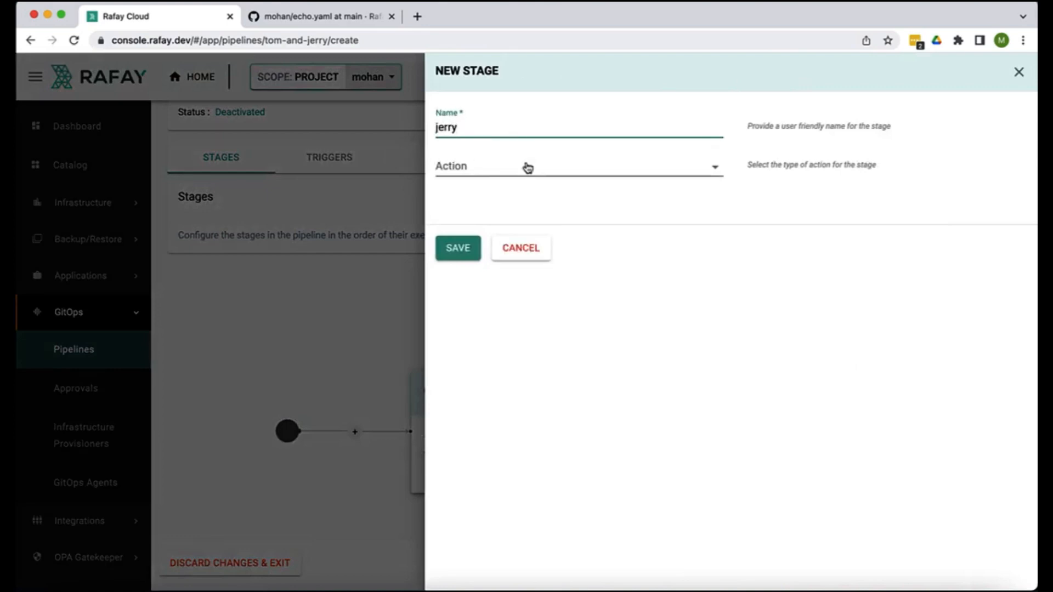
click(576, 166)
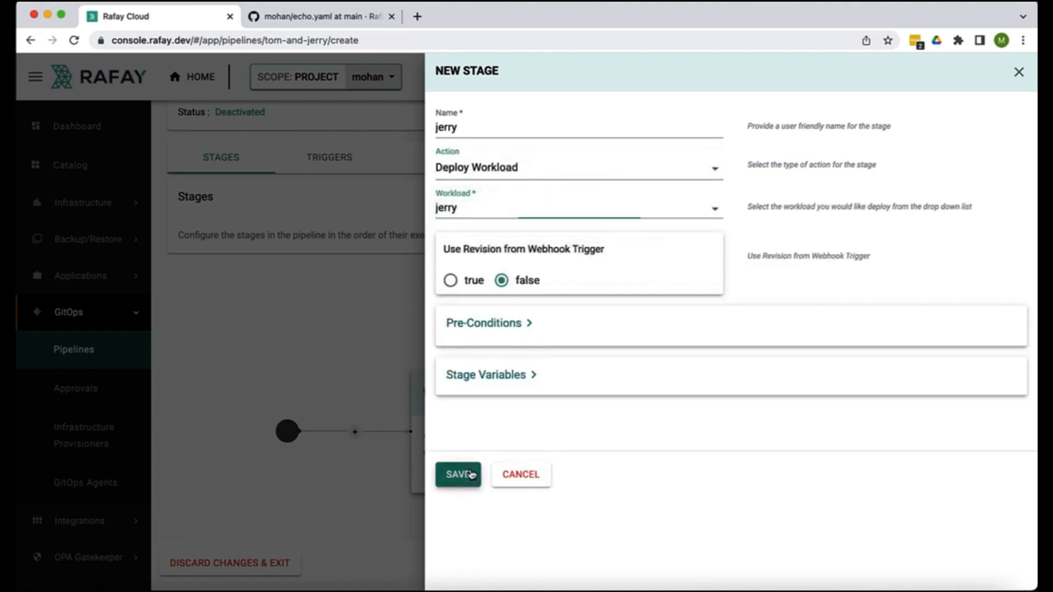
click(458, 474)
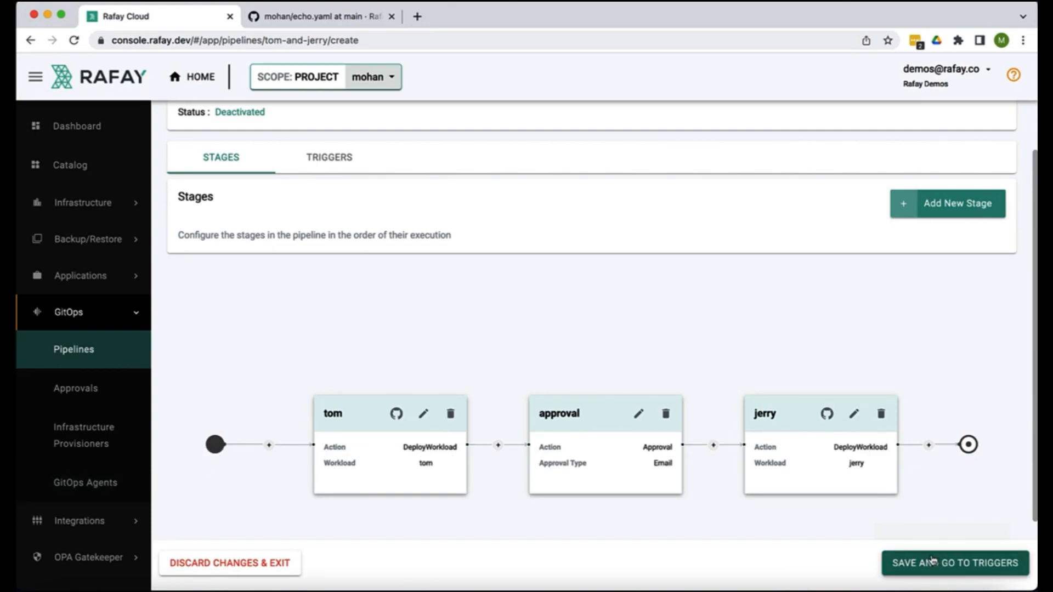
Step: Create webhook trigger tom-and-jerry on mohan-gitops branch main watching echo/echo.yaml
click(954, 562)
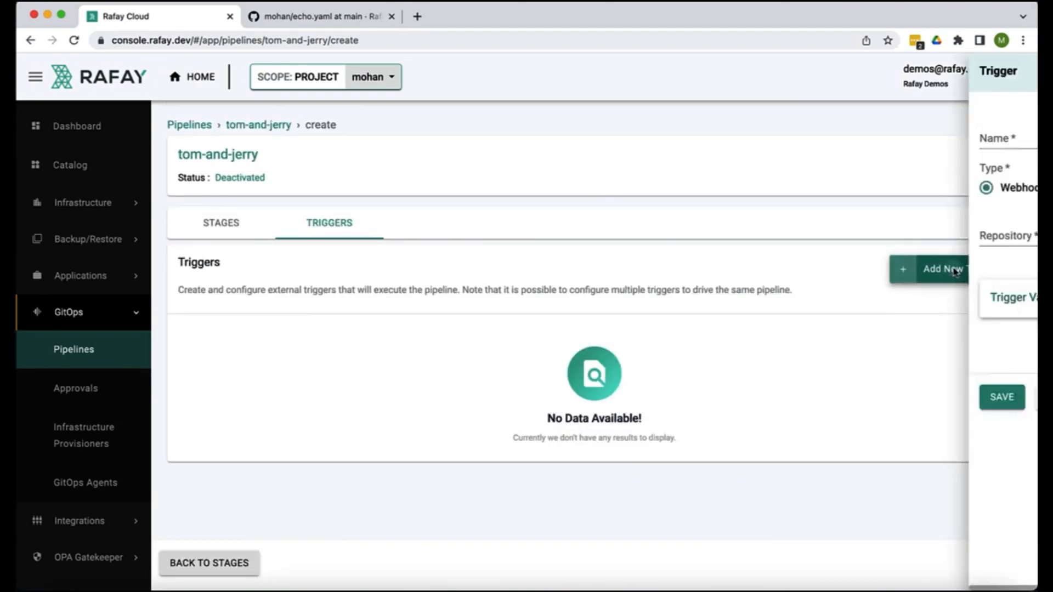
click(940, 270)
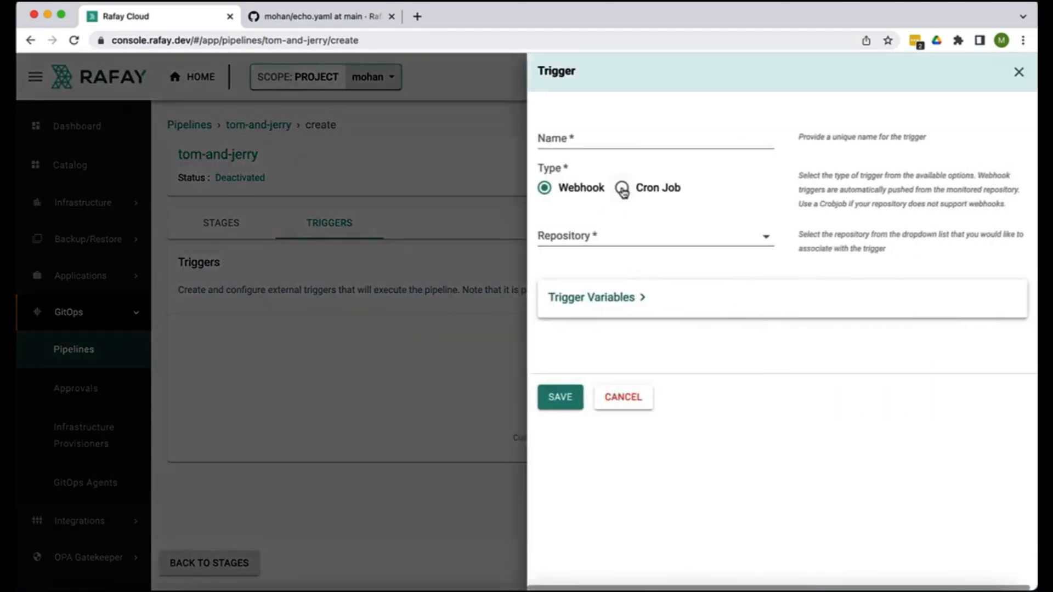
click(655, 235)
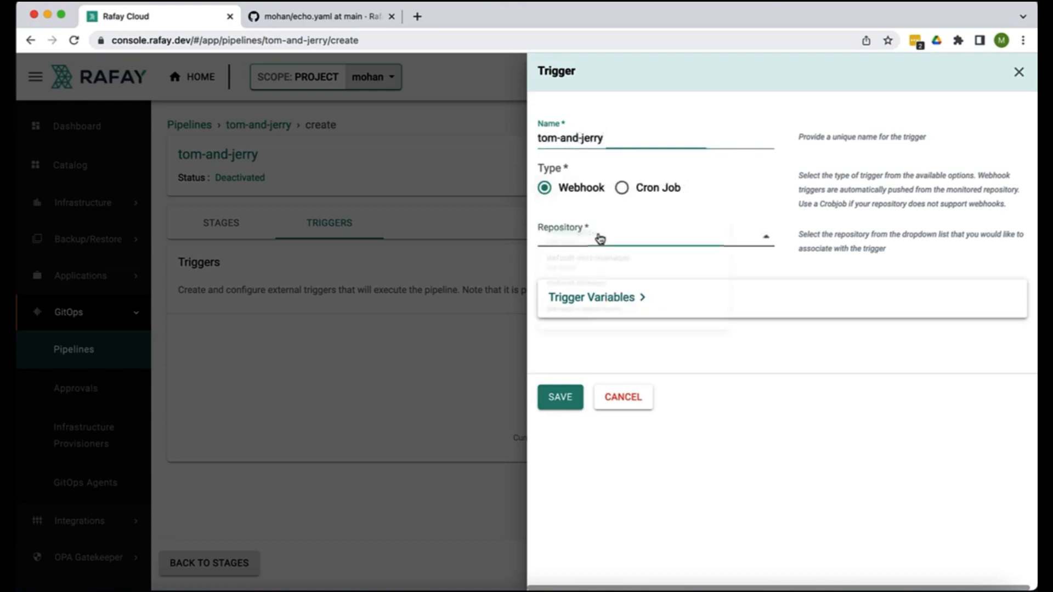
click(651, 242)
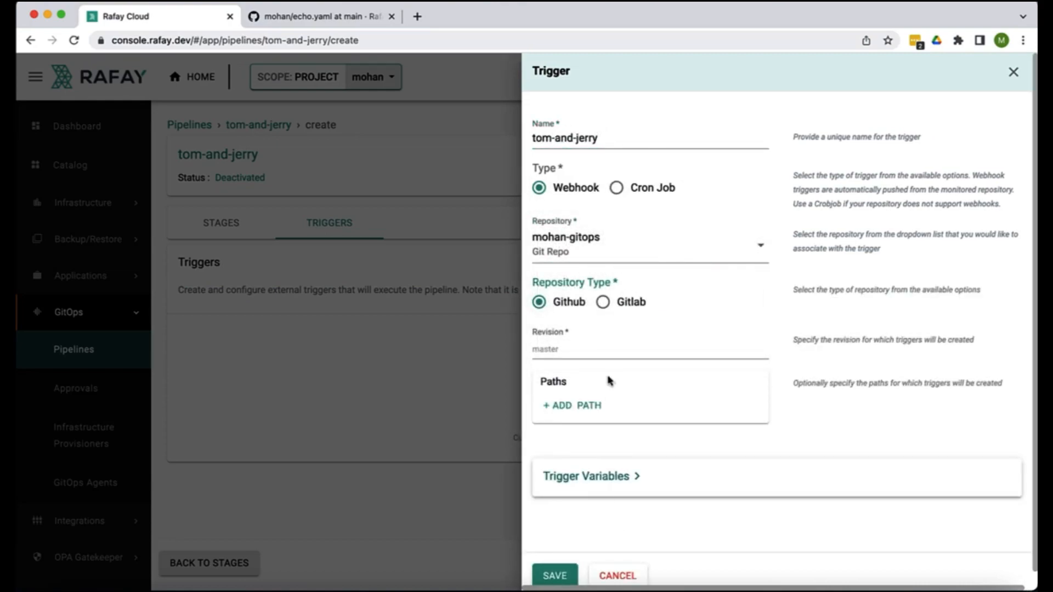
text(main)
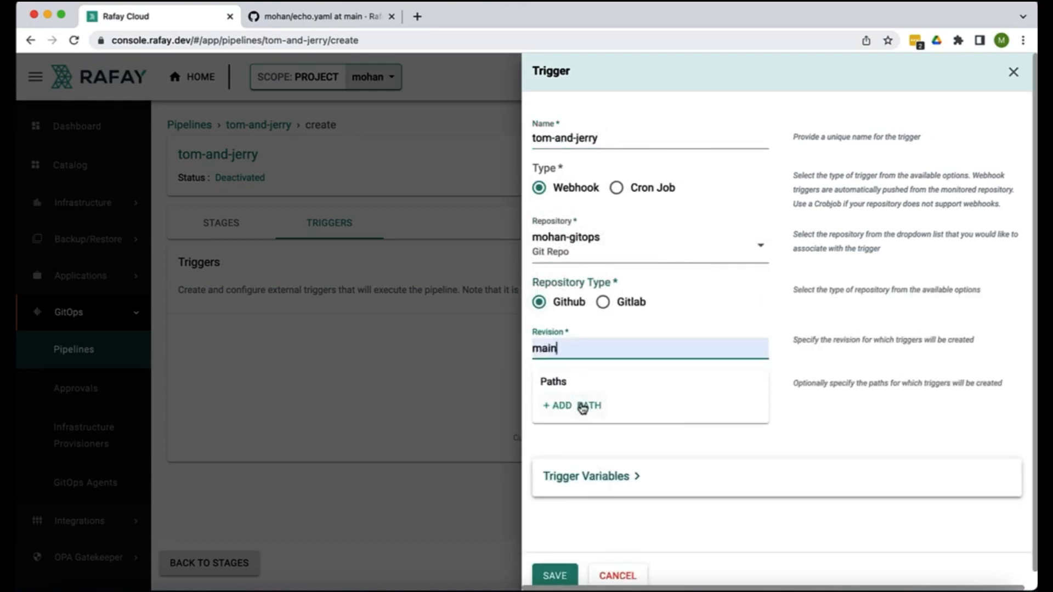
click(571, 406)
text(echo/echo.yaml)
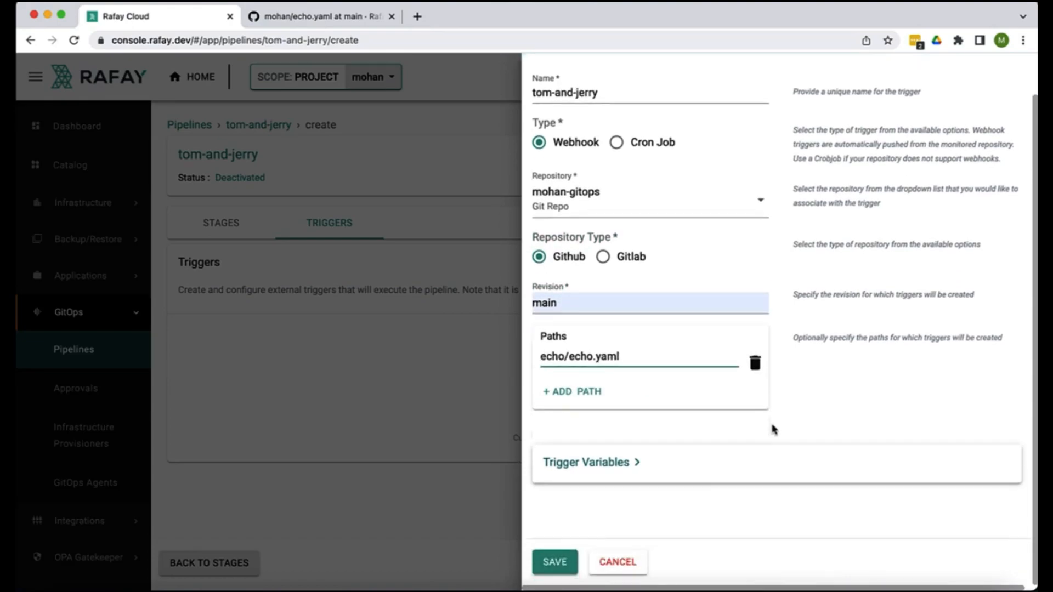
click(319, 16)
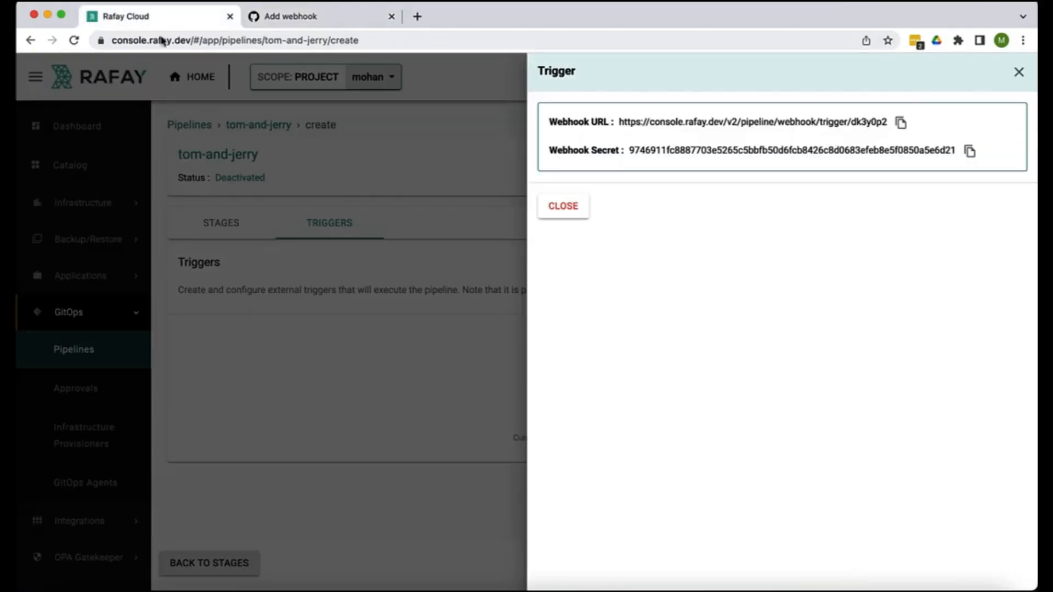
Step: Activate the tom-and-jerry pipeline and commit the '7 to 2 replicas' echo.yaml change to main
click(316, 17)
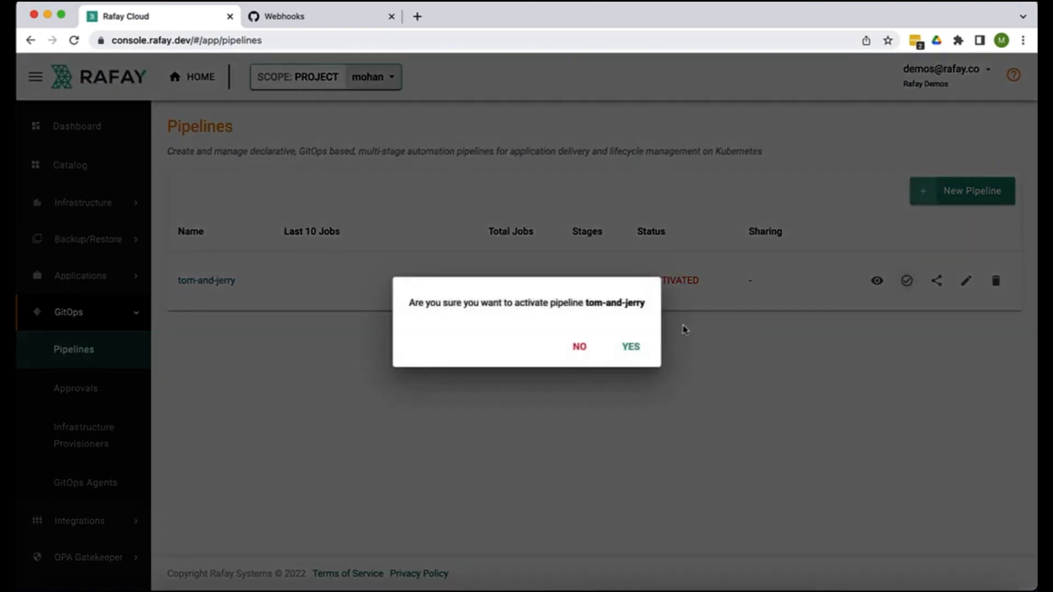
click(630, 346)
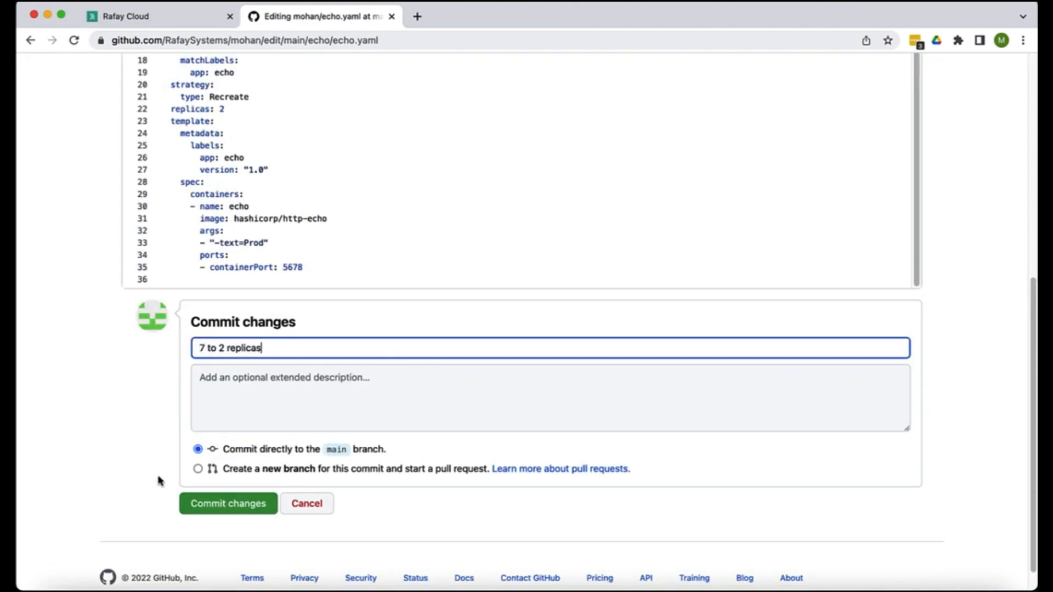
click(228, 503)
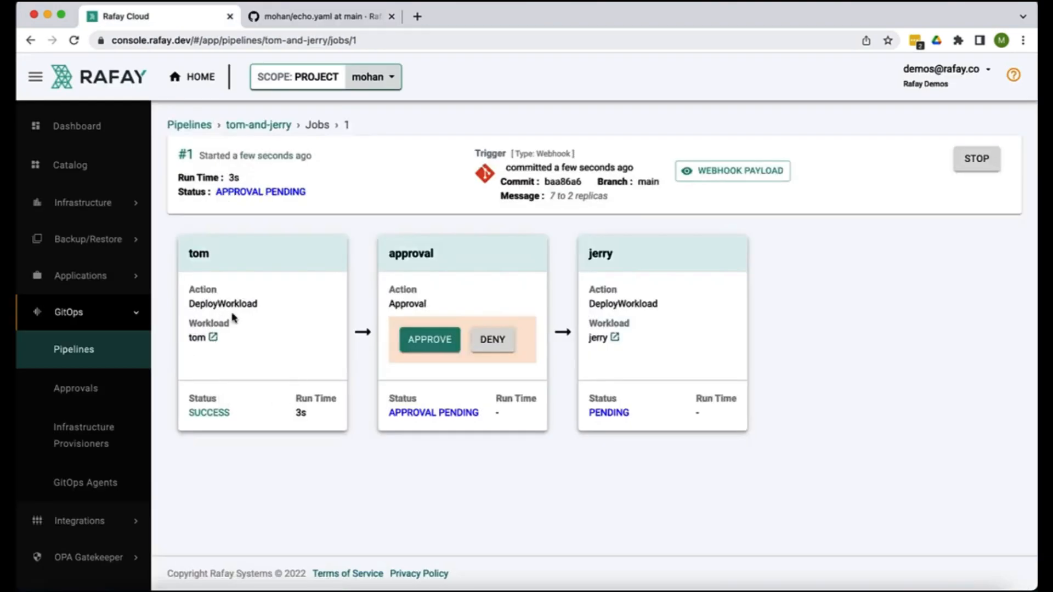
mouse_move(245, 376)
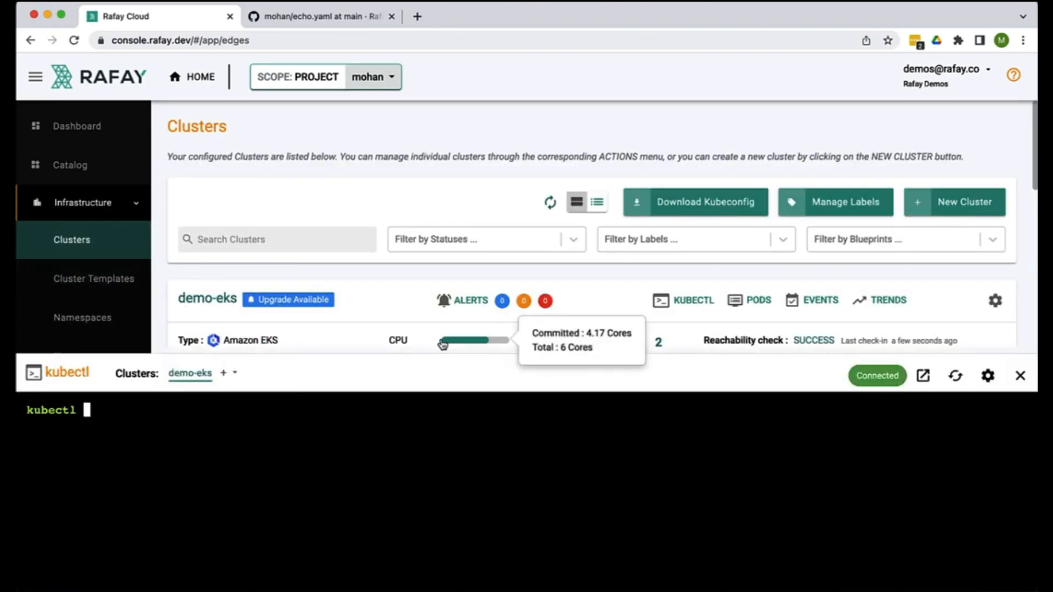
Step: Run kubectl get po -n tom on demo-eks to see pods scaling down, then return to Pipelines
text(get po -n tom)
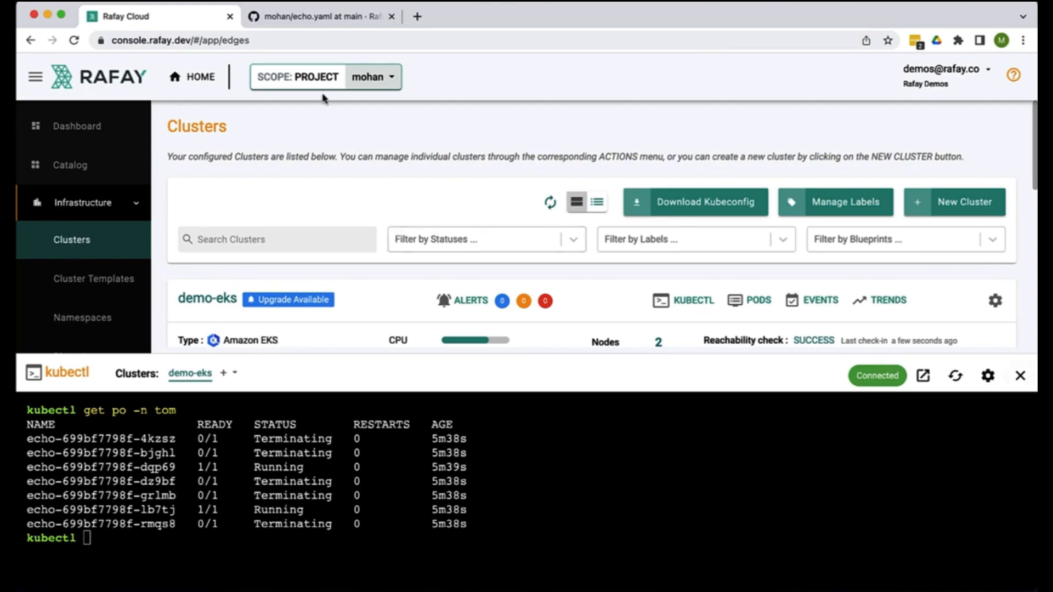
click(1020, 375)
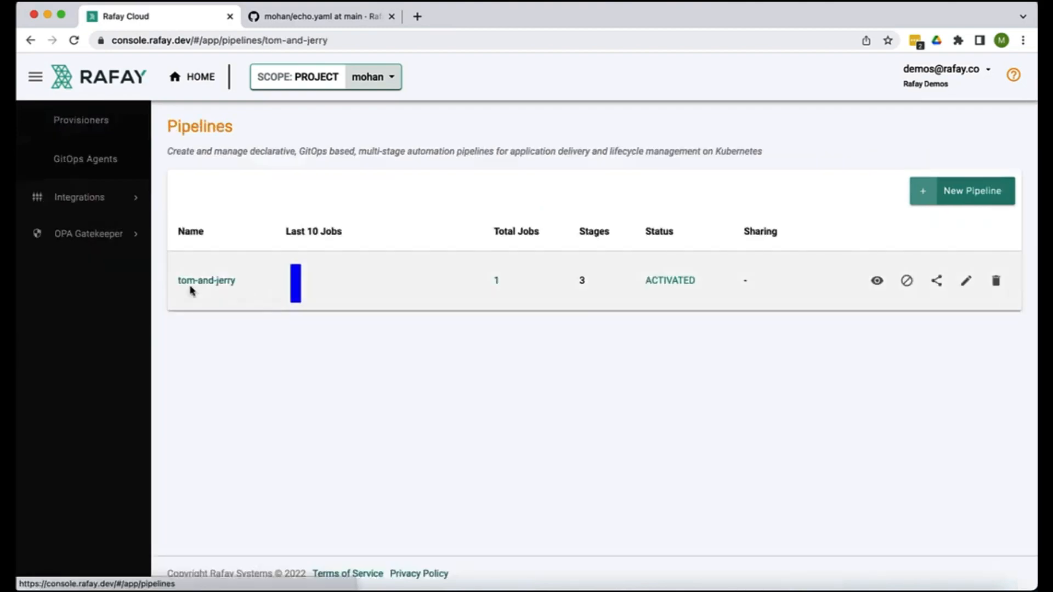
Step: Confirm job 1 of tom-and-jerry succeeded across all three stages and view tom's two running pods
click(206, 280)
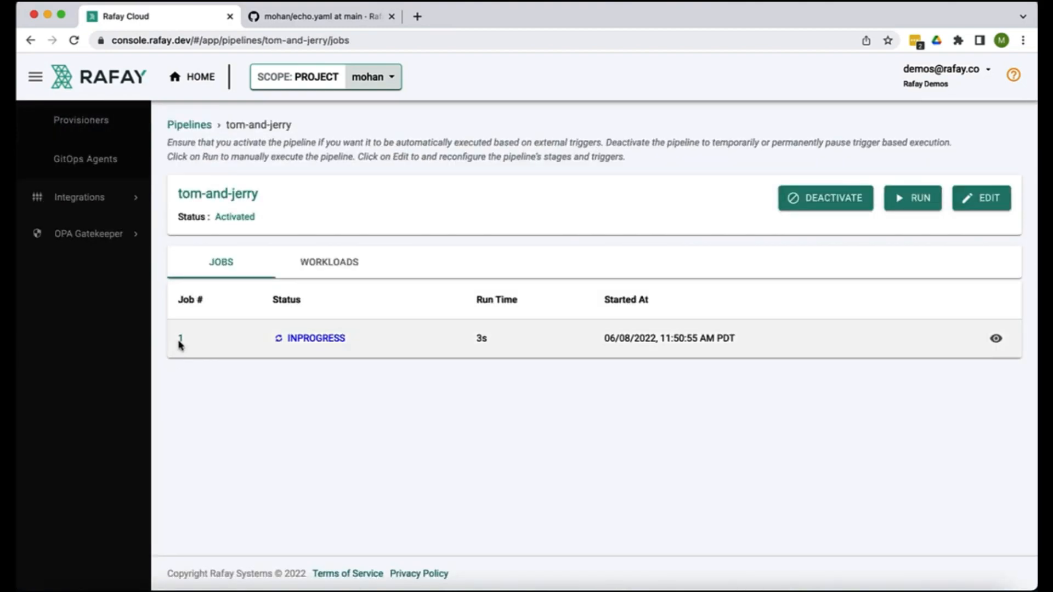
click(181, 337)
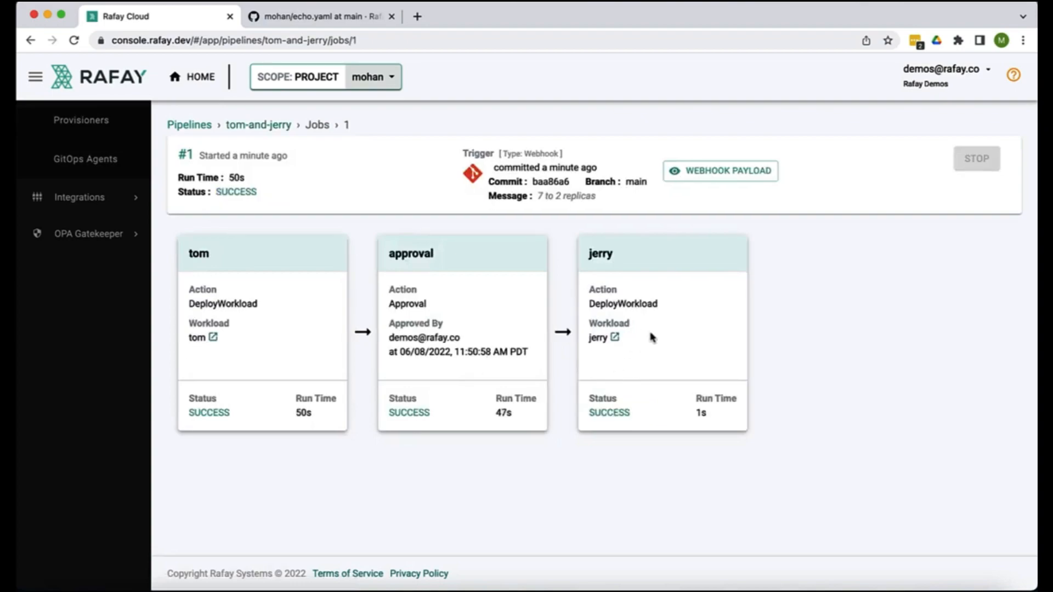
mouse_move(680, 415)
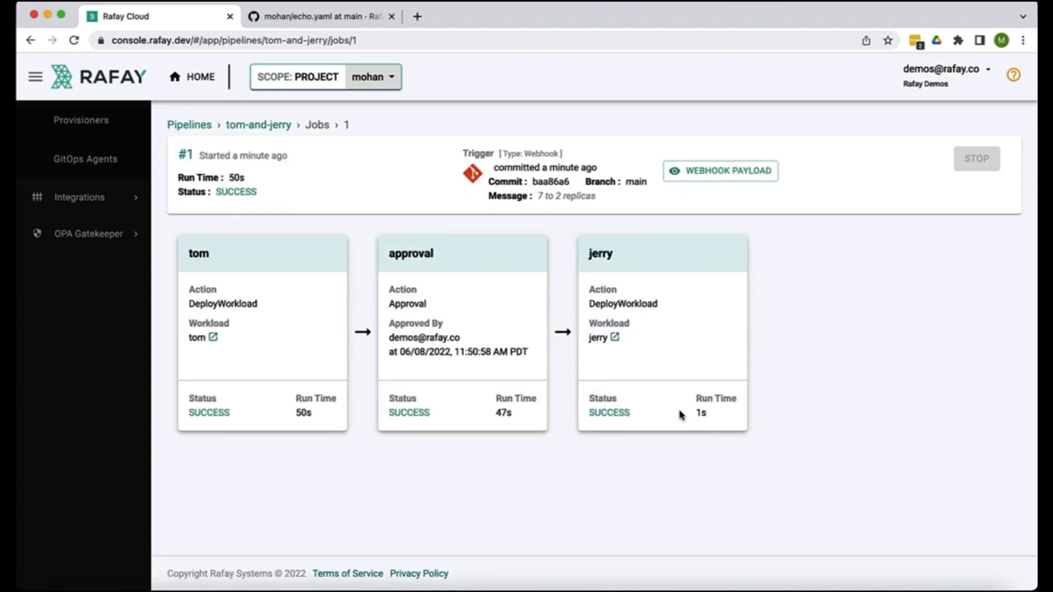
click(197, 337)
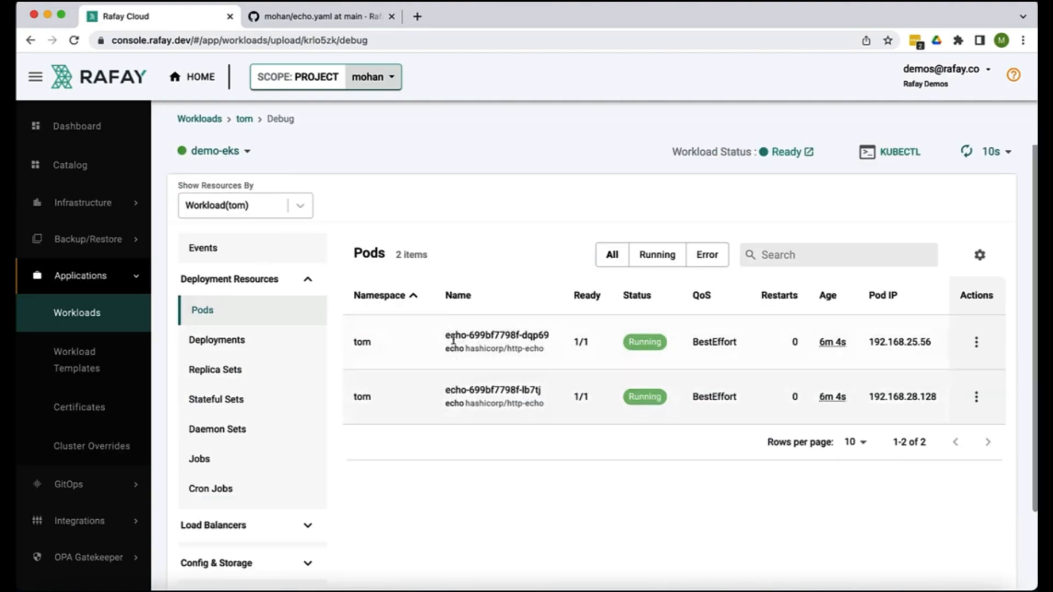